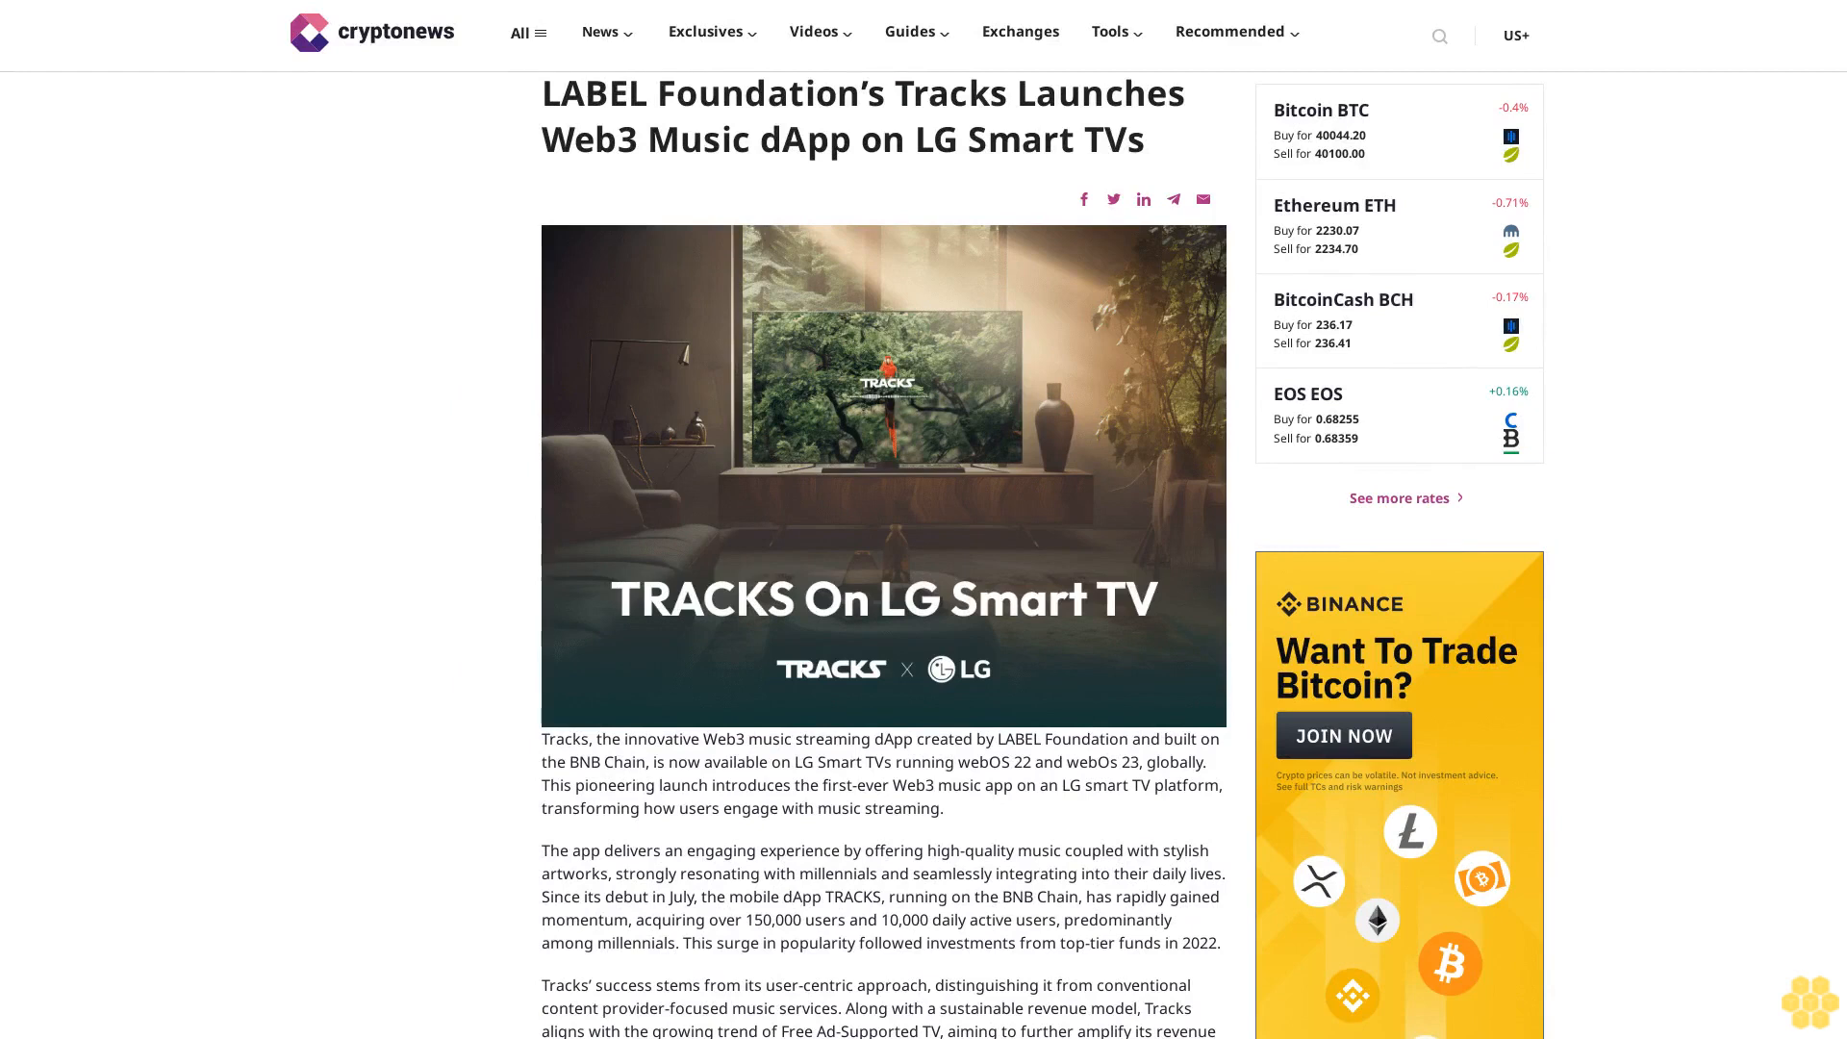
pyautogui.scroll(-3)
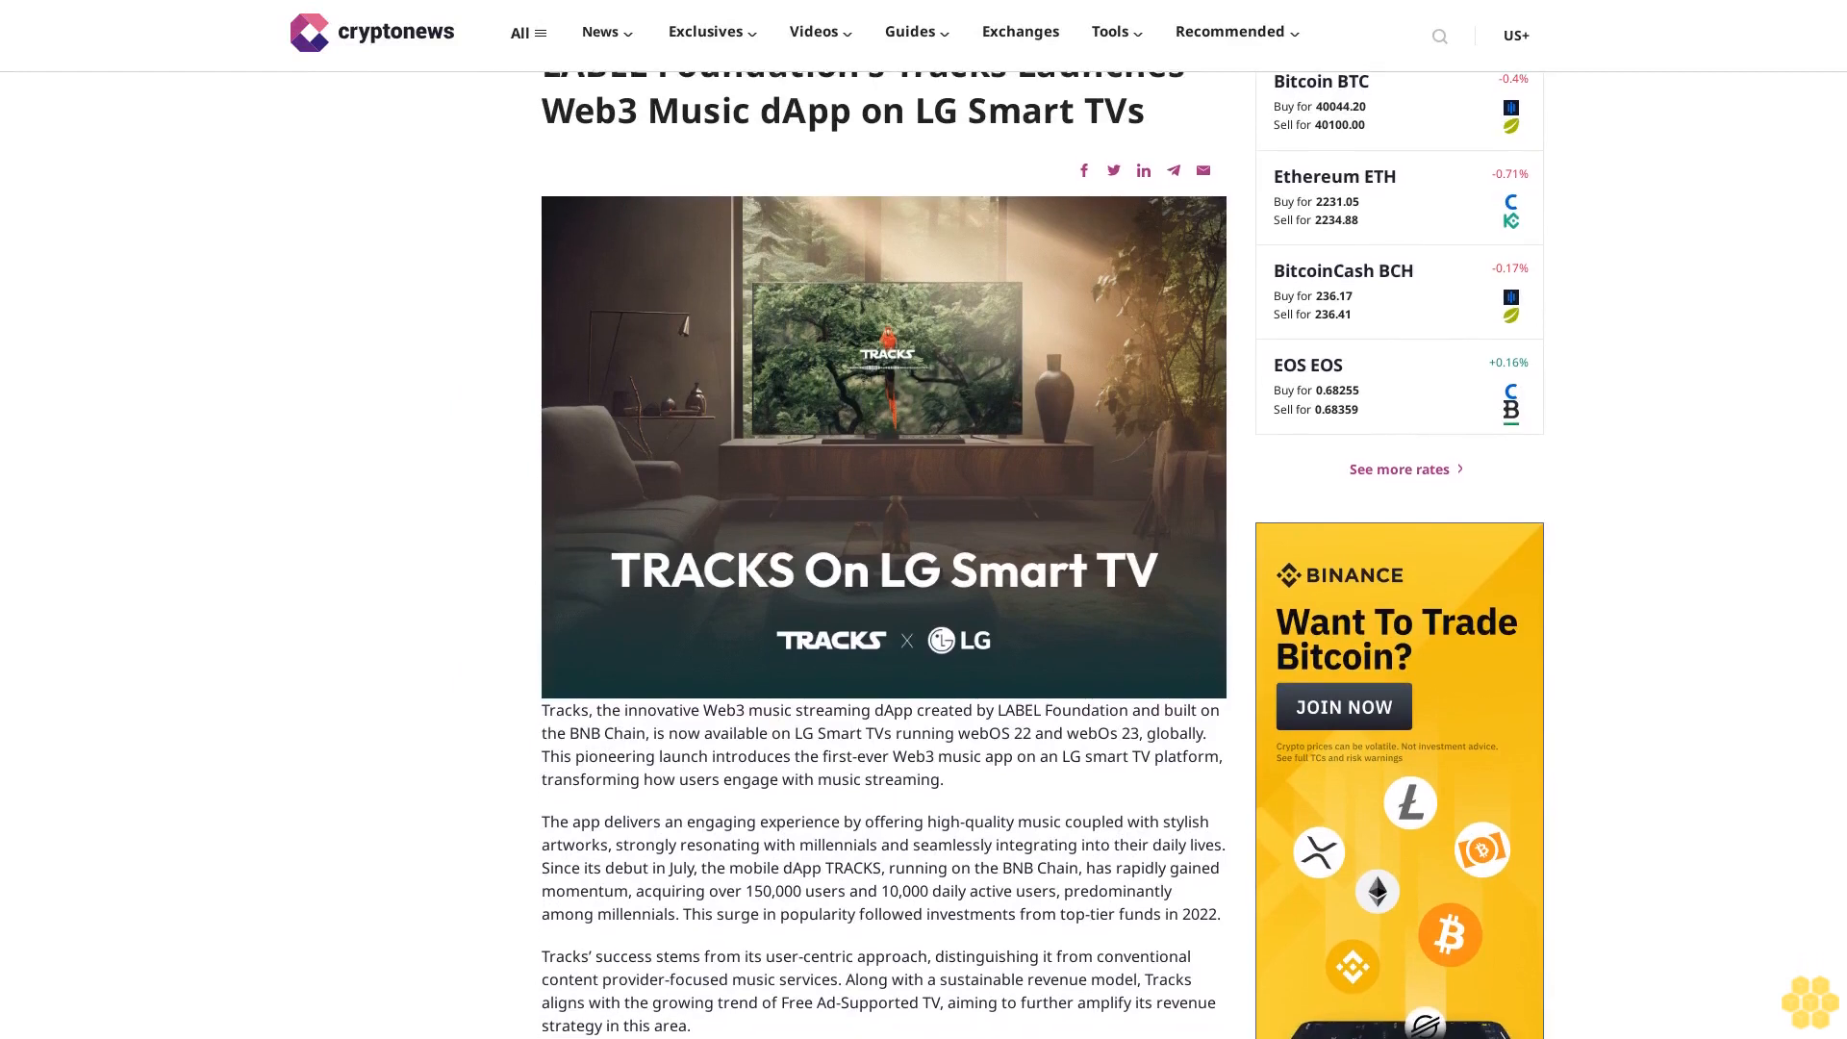
pyautogui.scroll(-3)
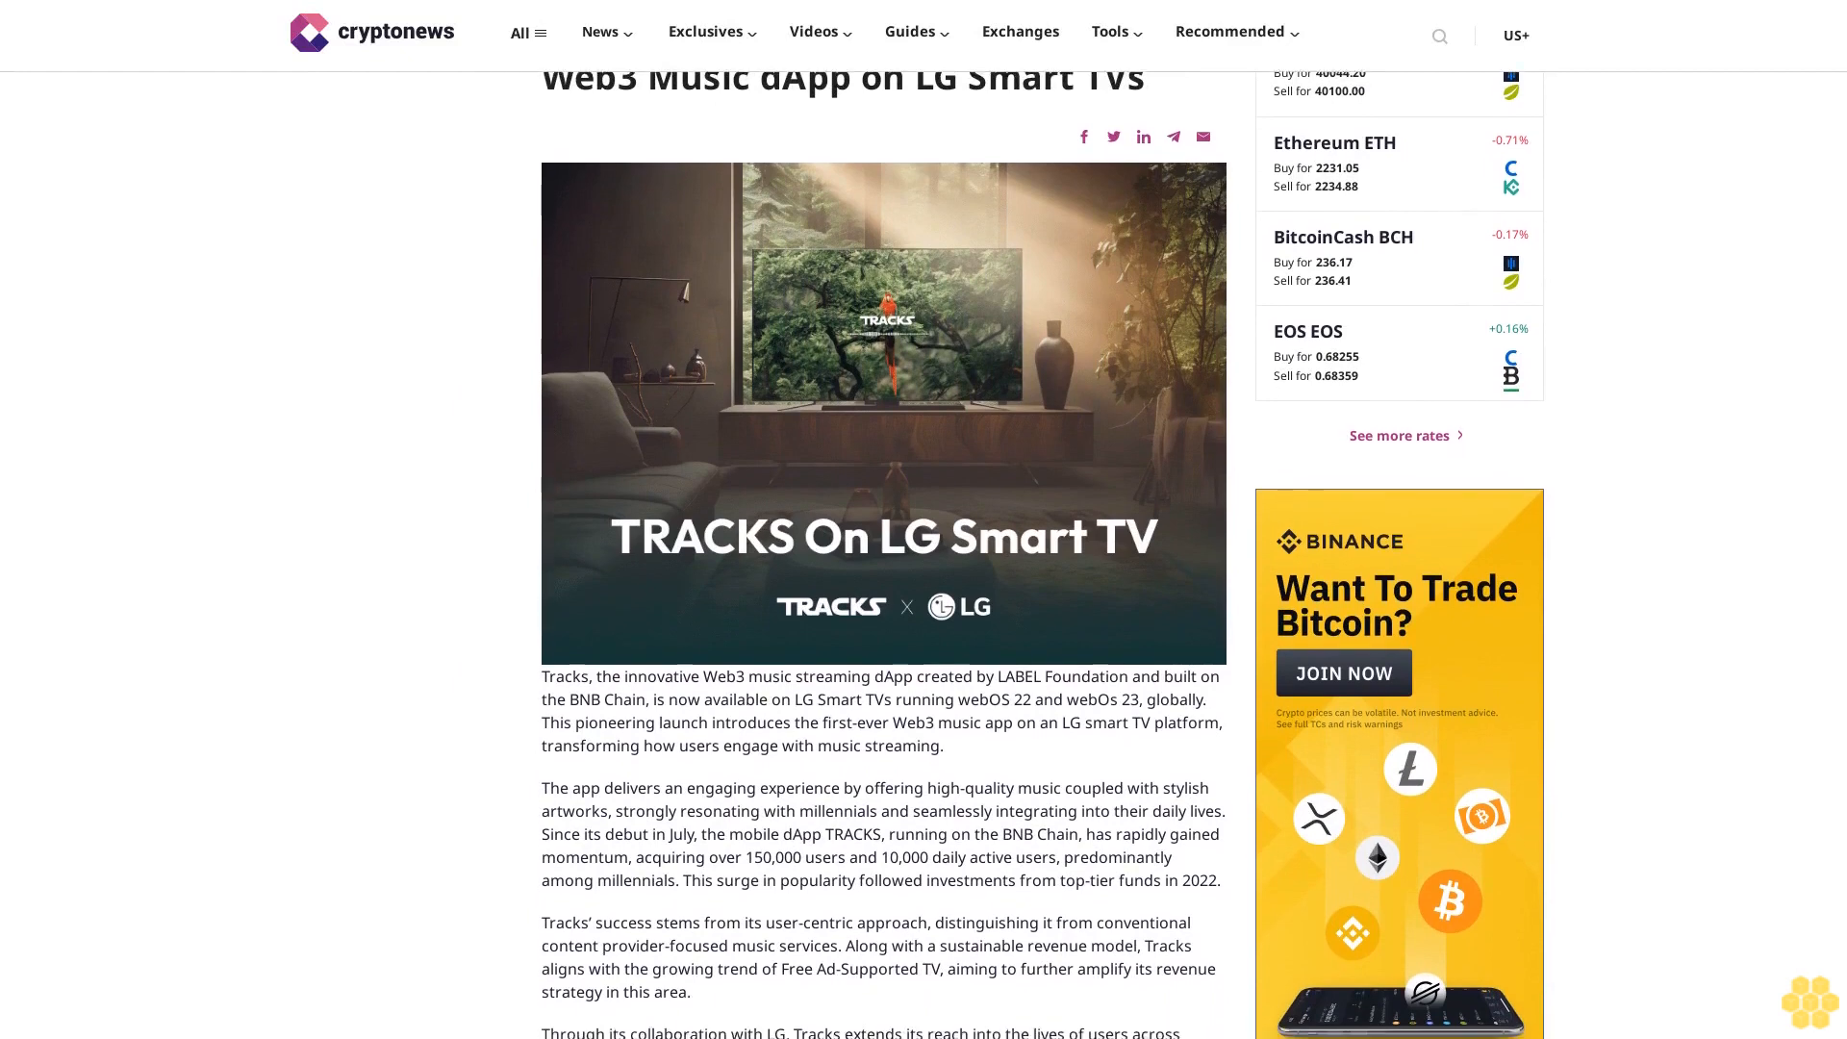
pyautogui.scroll(-3)
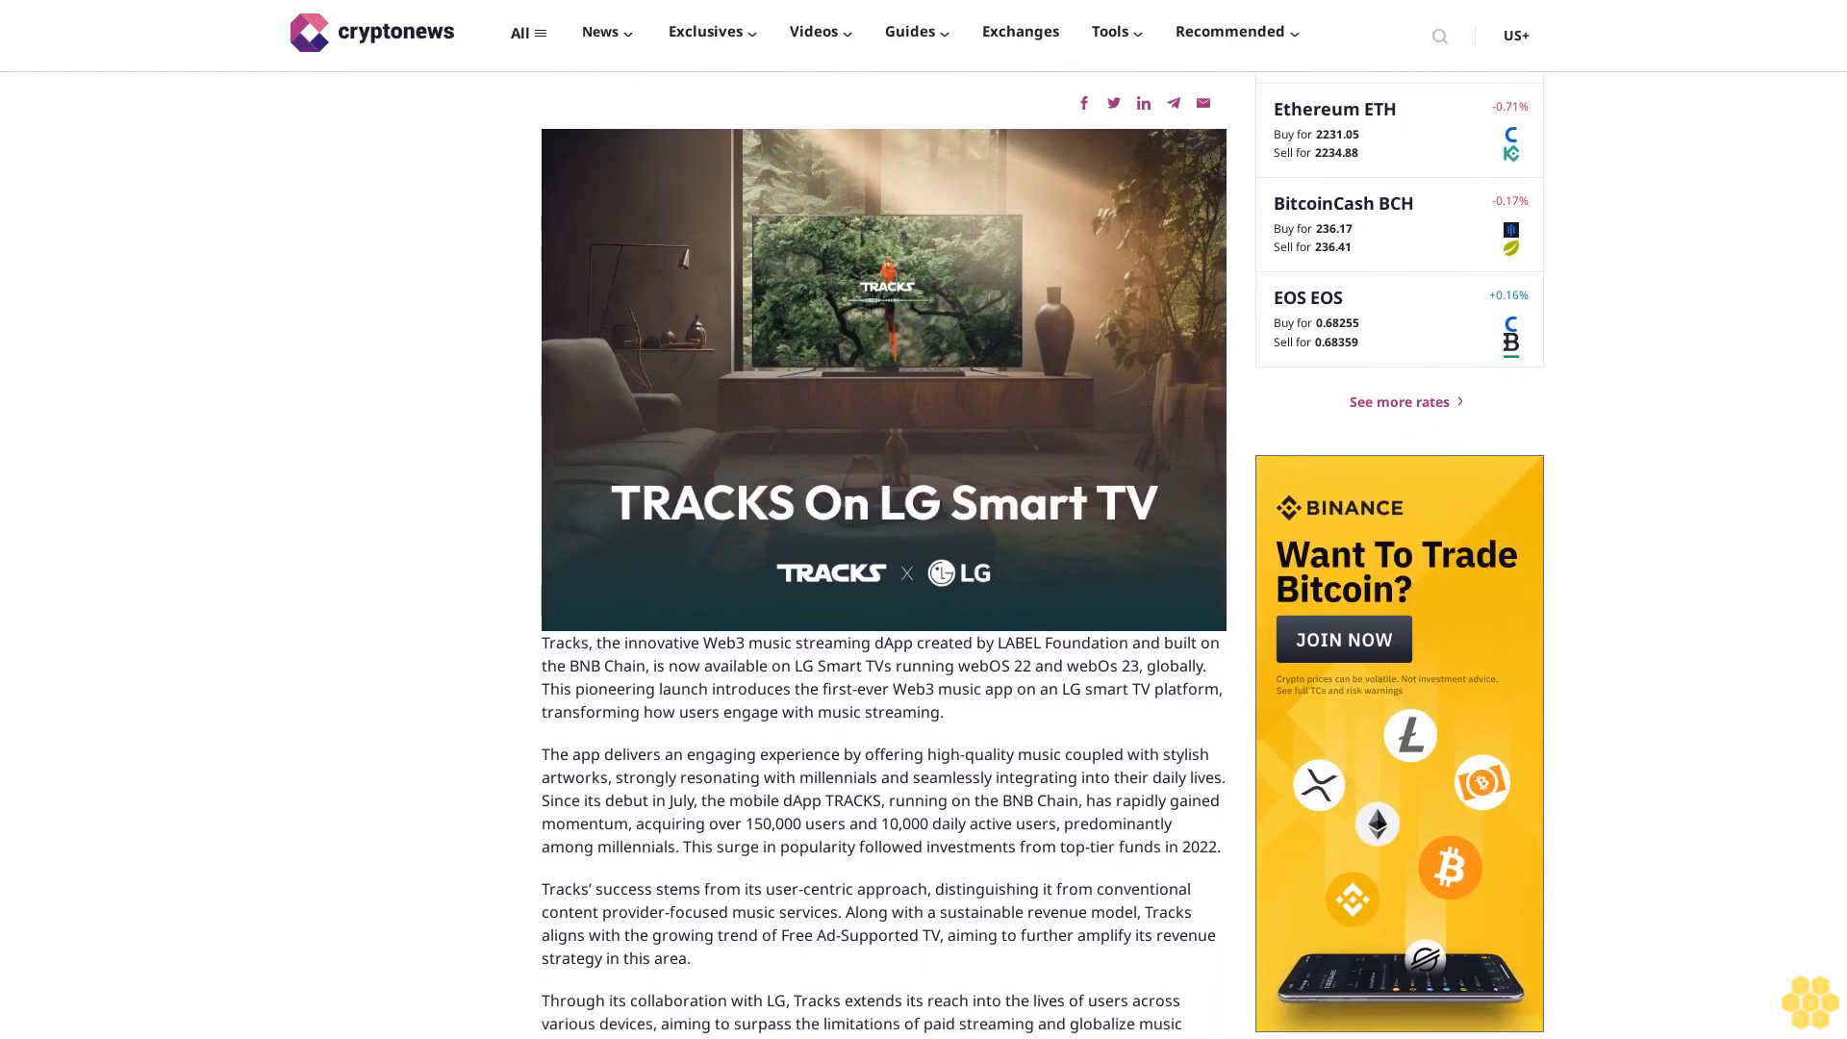
pyautogui.scroll(-3)
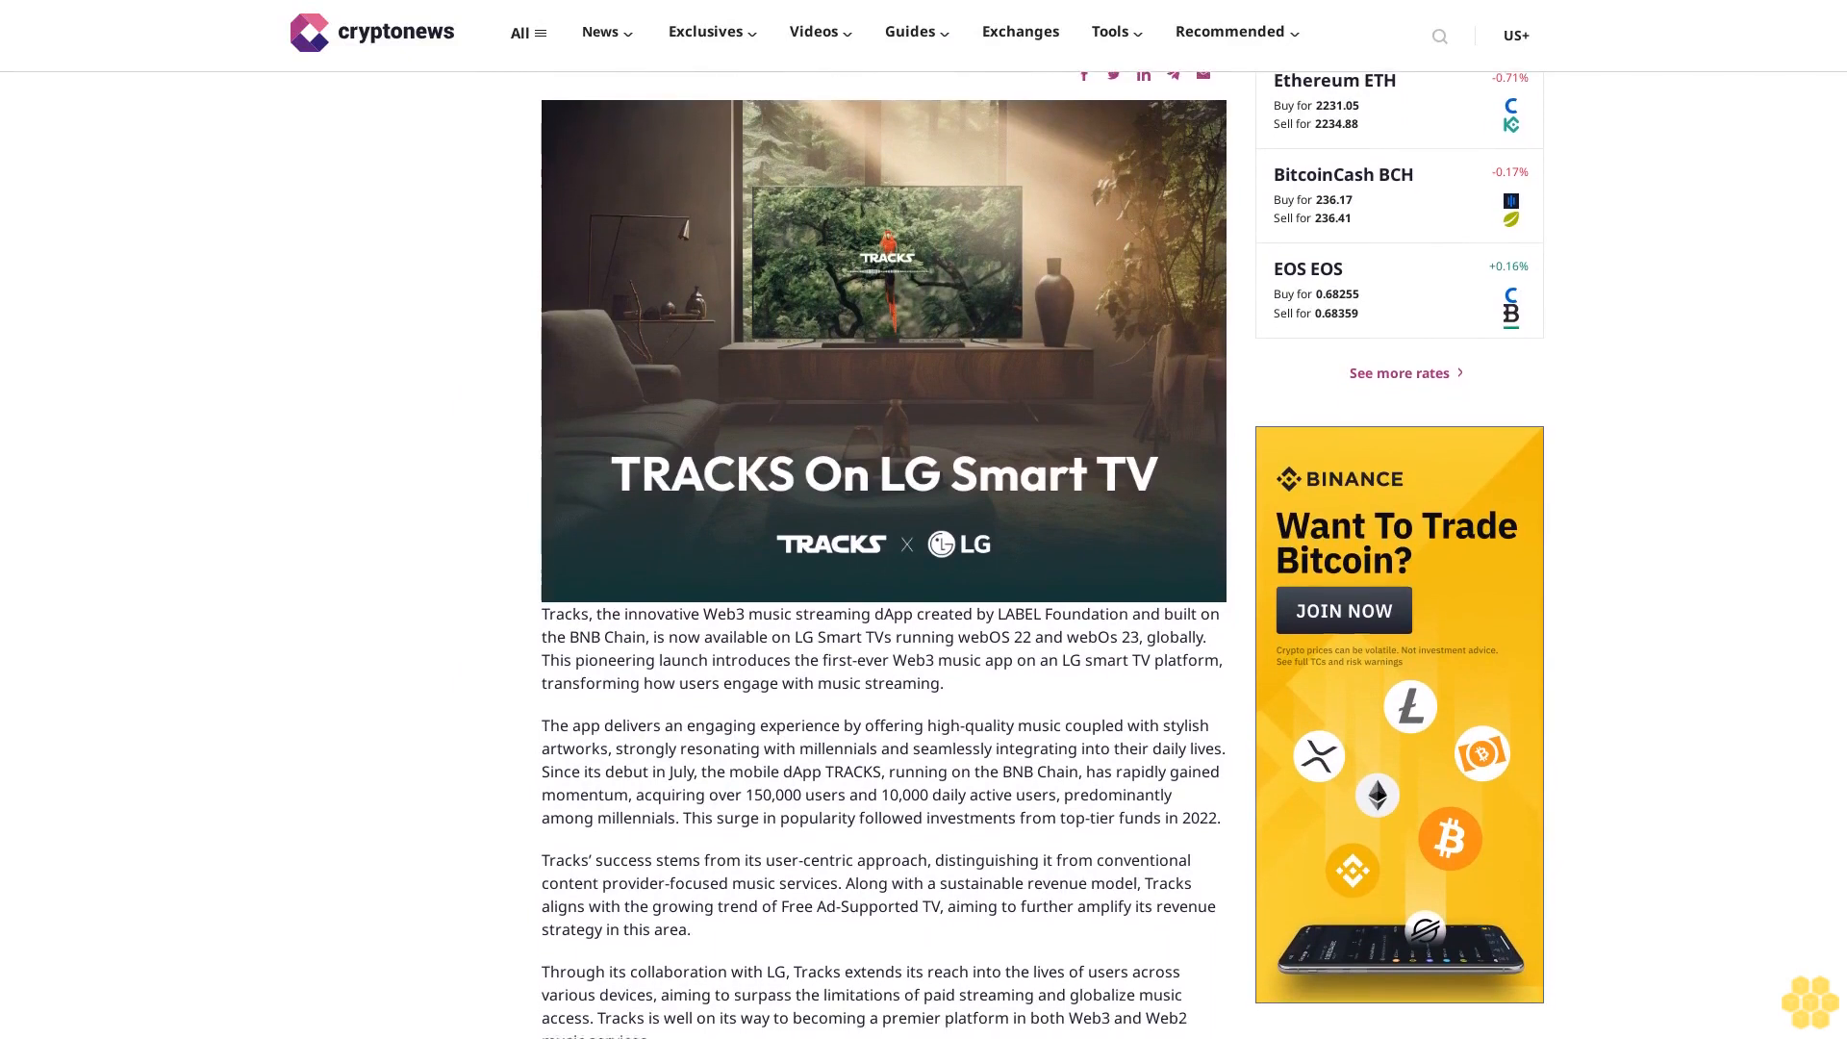
pyautogui.scroll(-3)
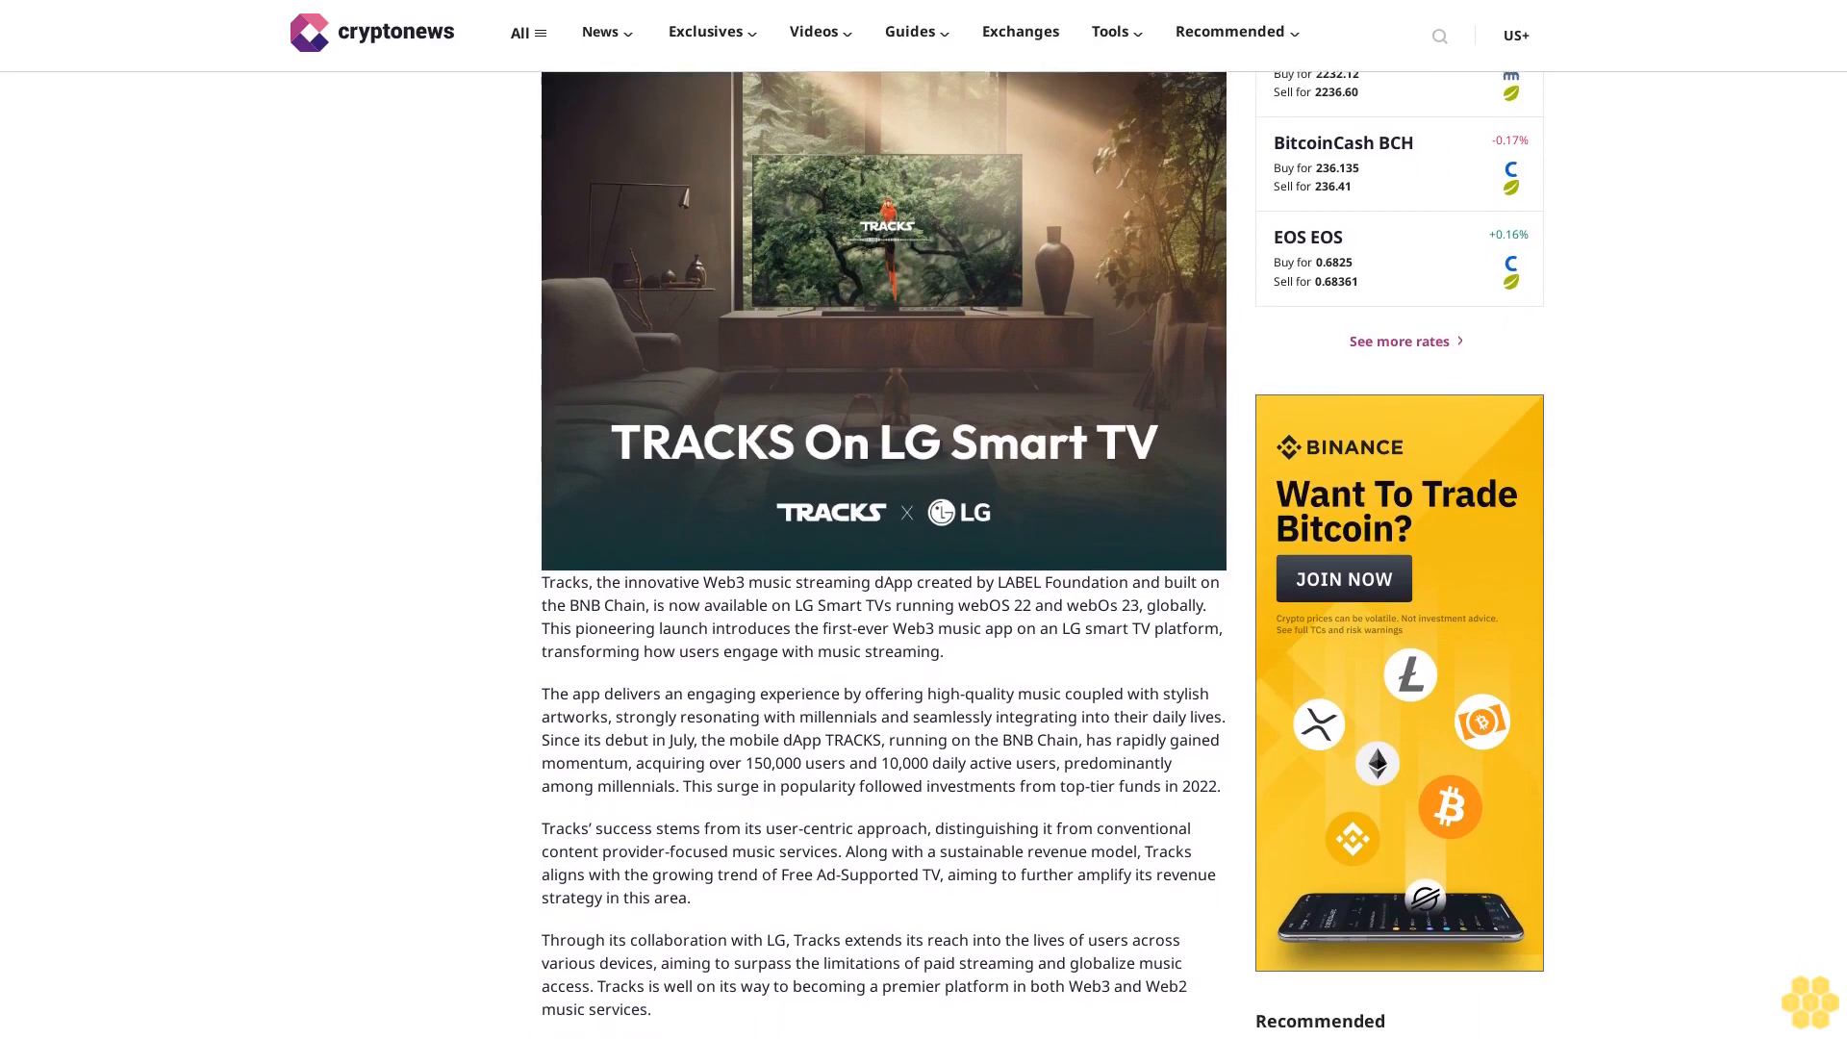
pyautogui.scroll(-3)
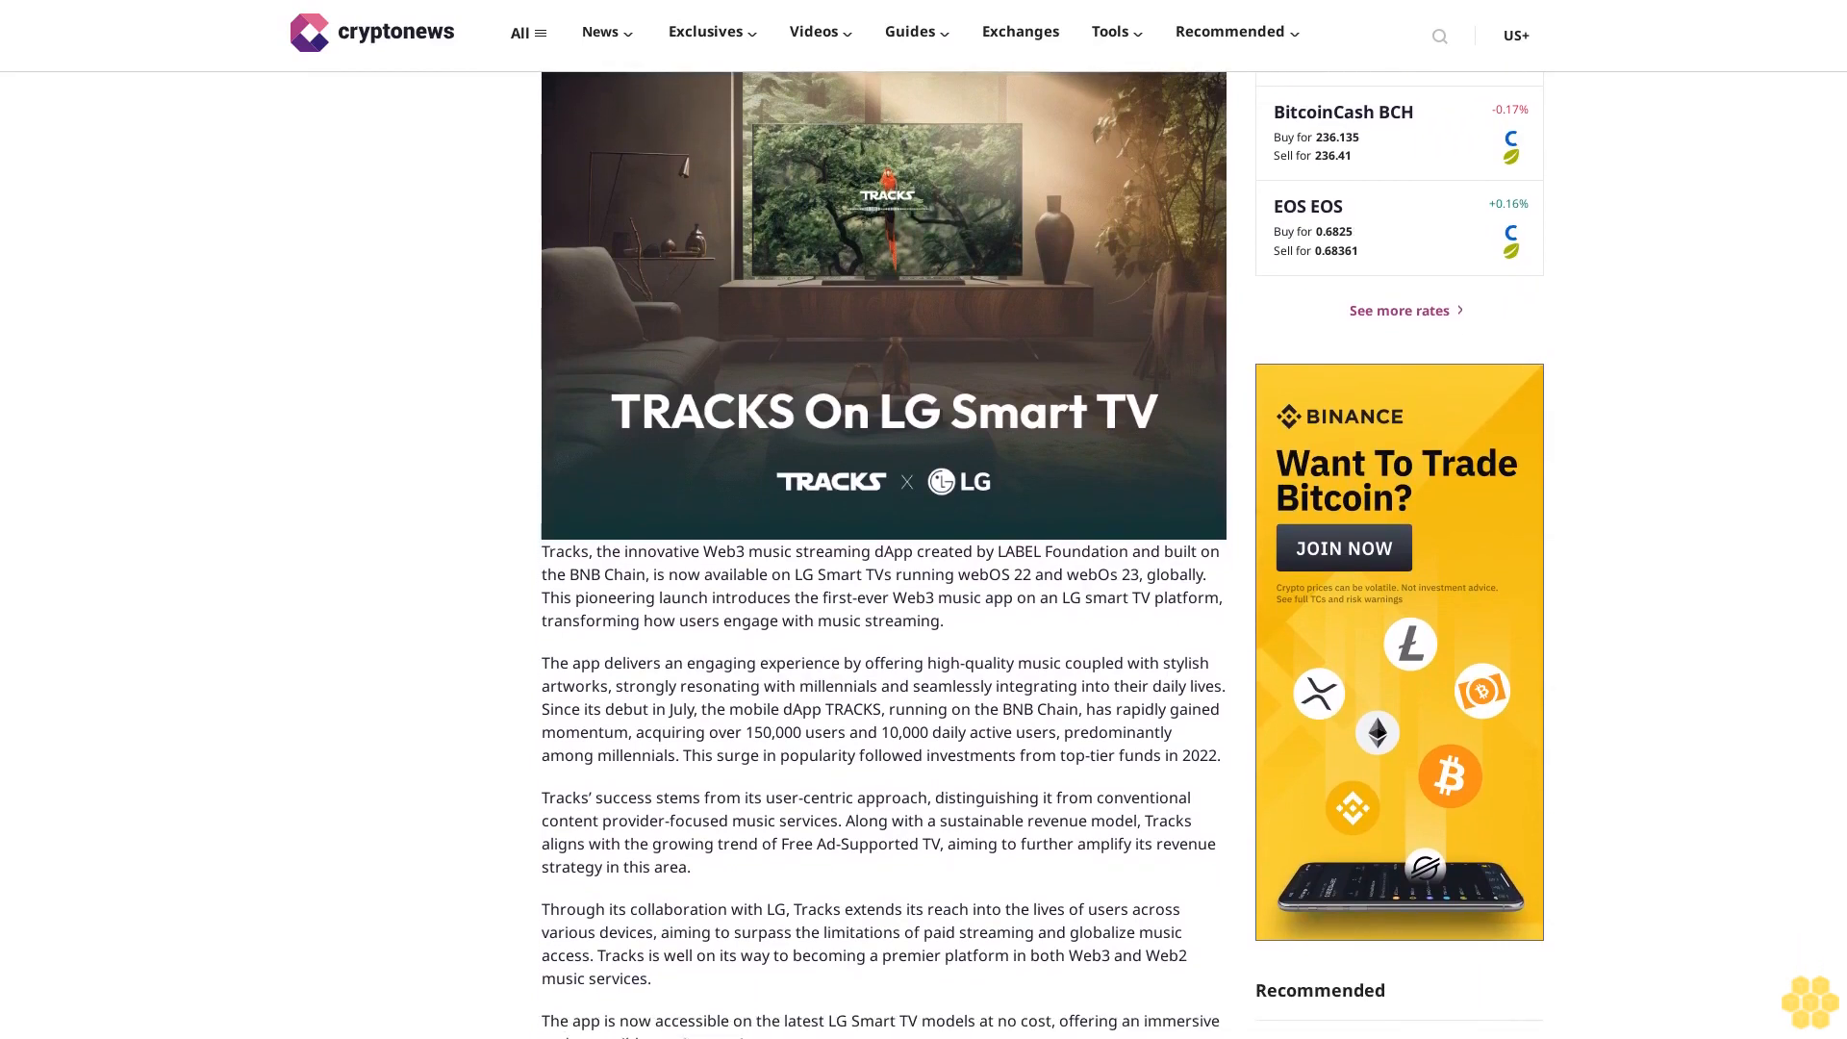
pyautogui.scroll(-3)
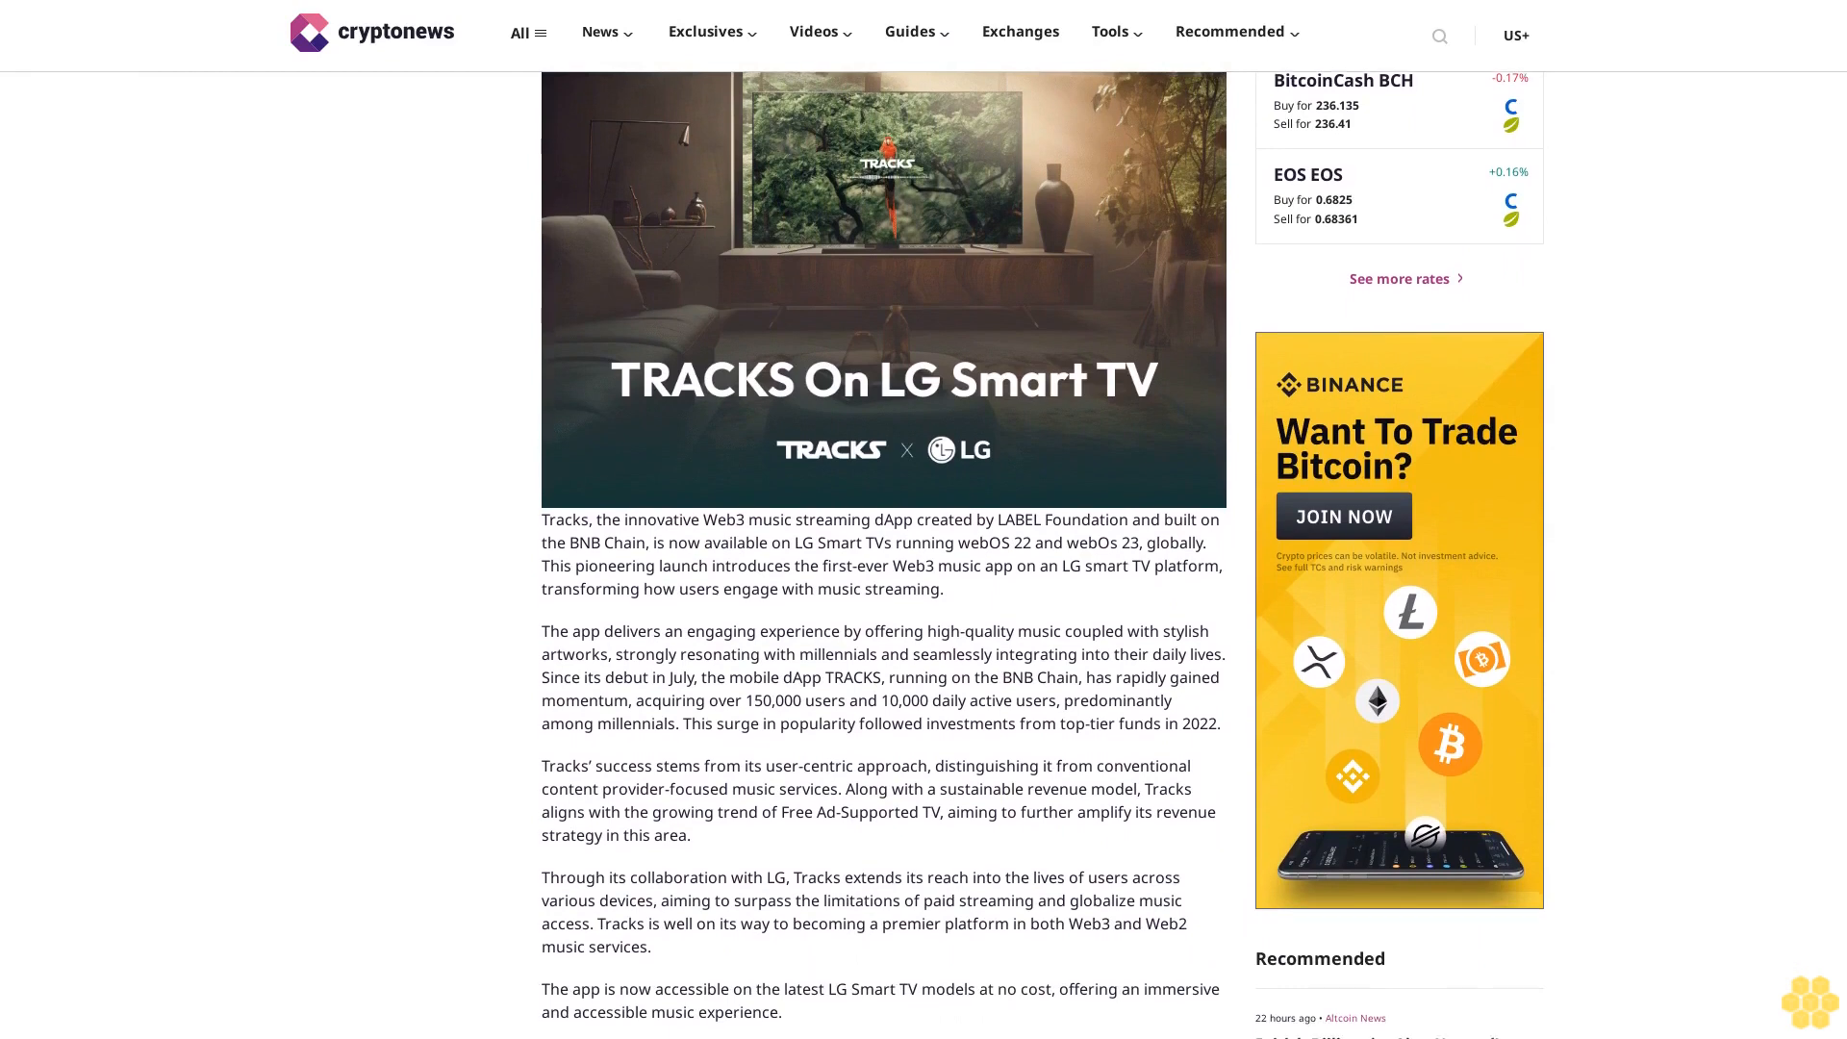
pyautogui.scroll(-3)
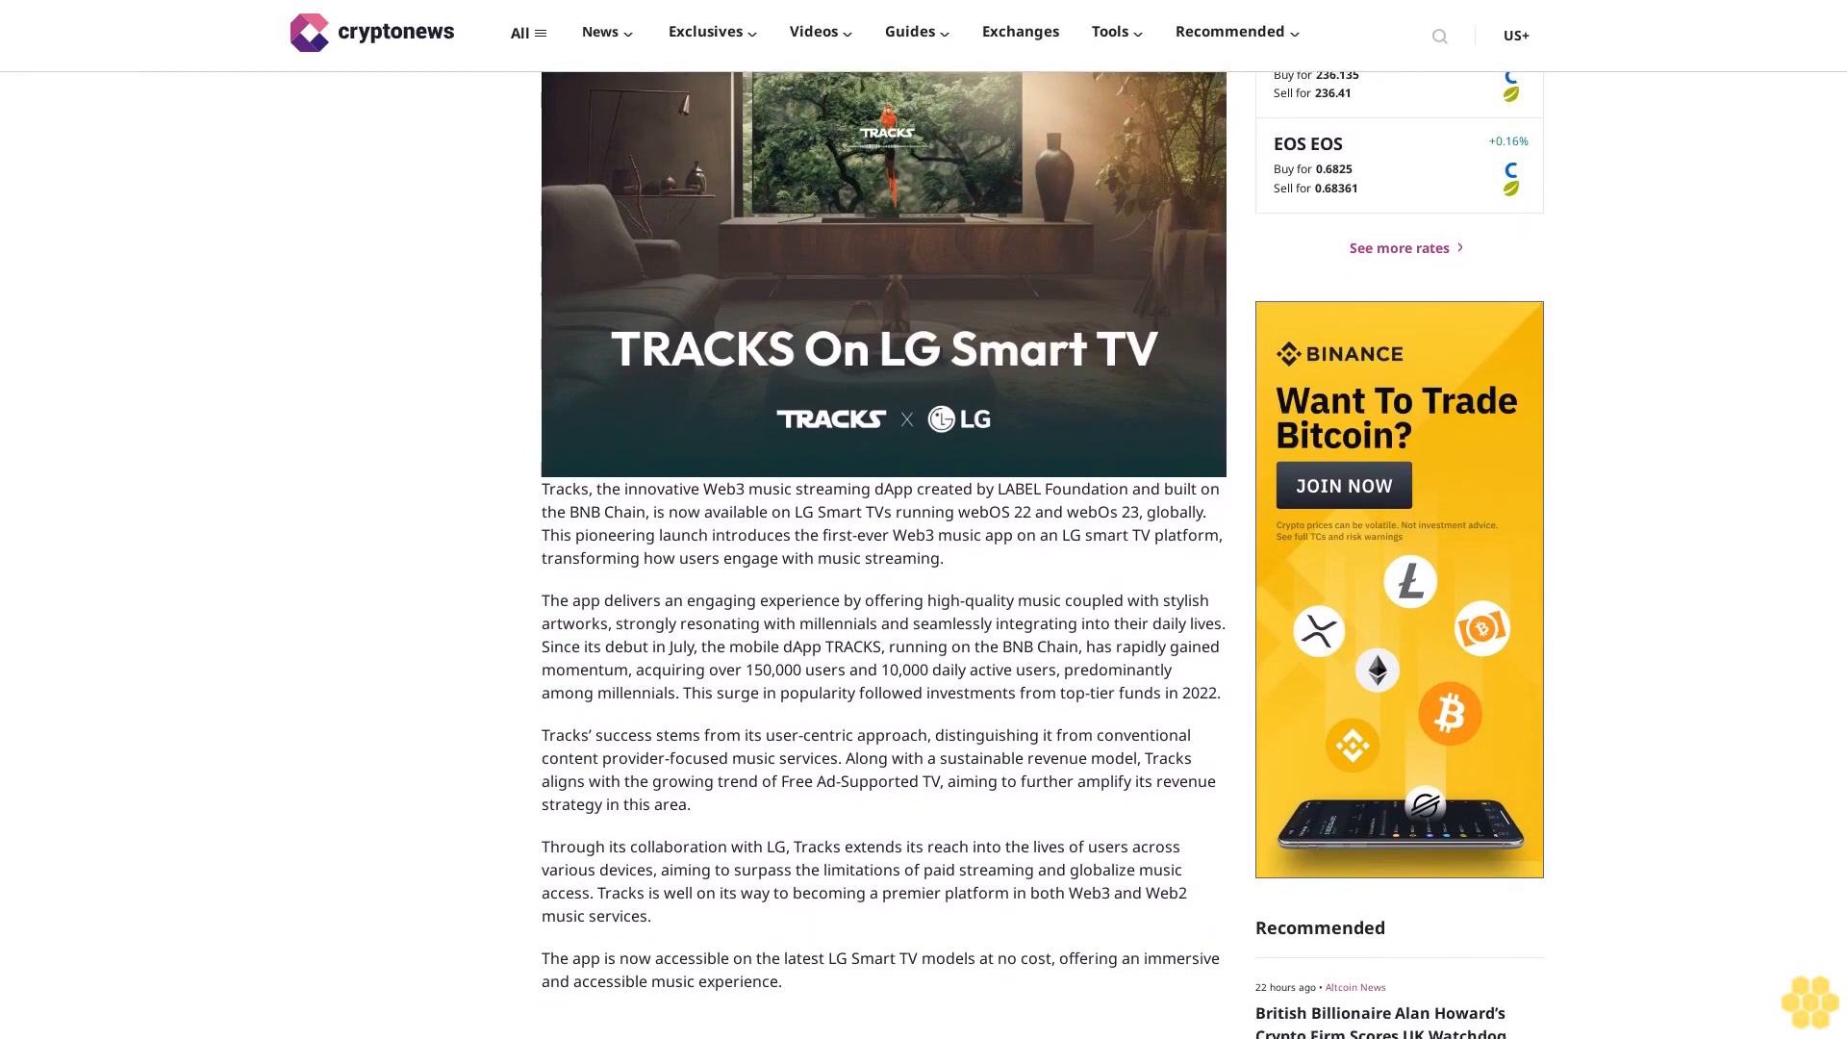
pyautogui.scroll(-3)
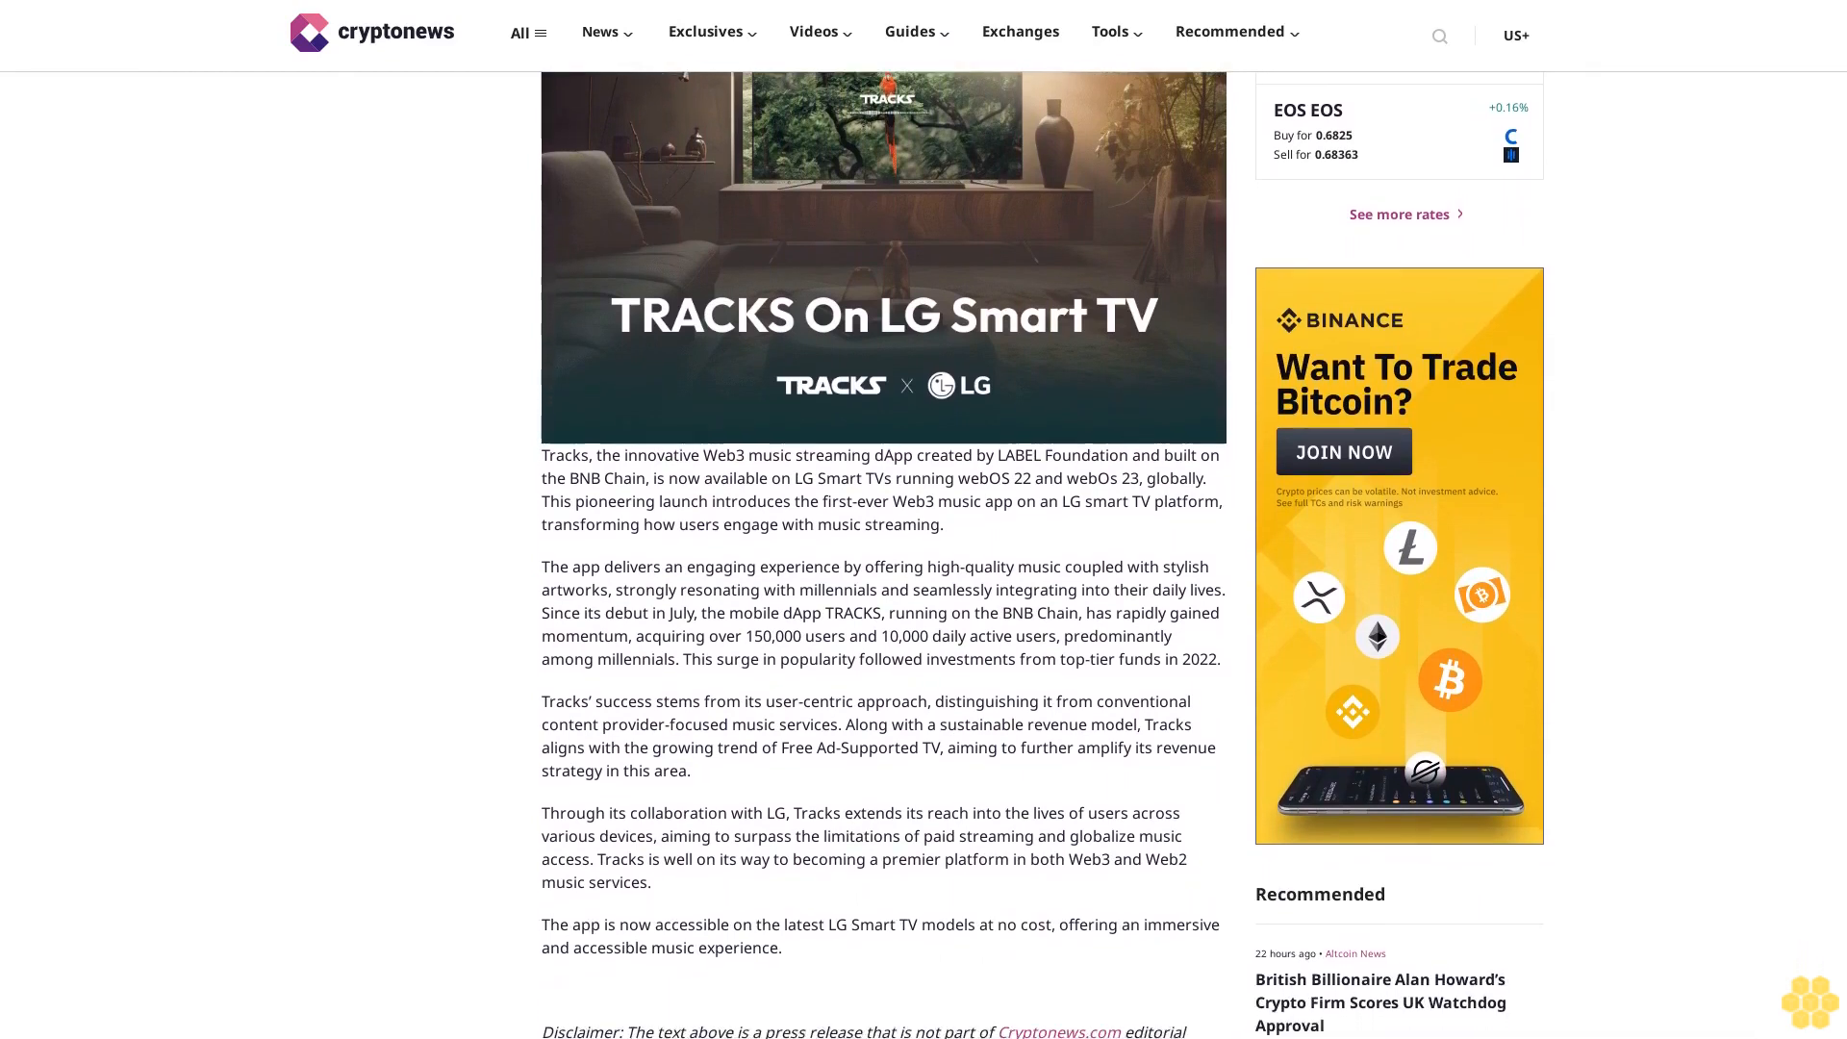
pyautogui.scroll(-3)
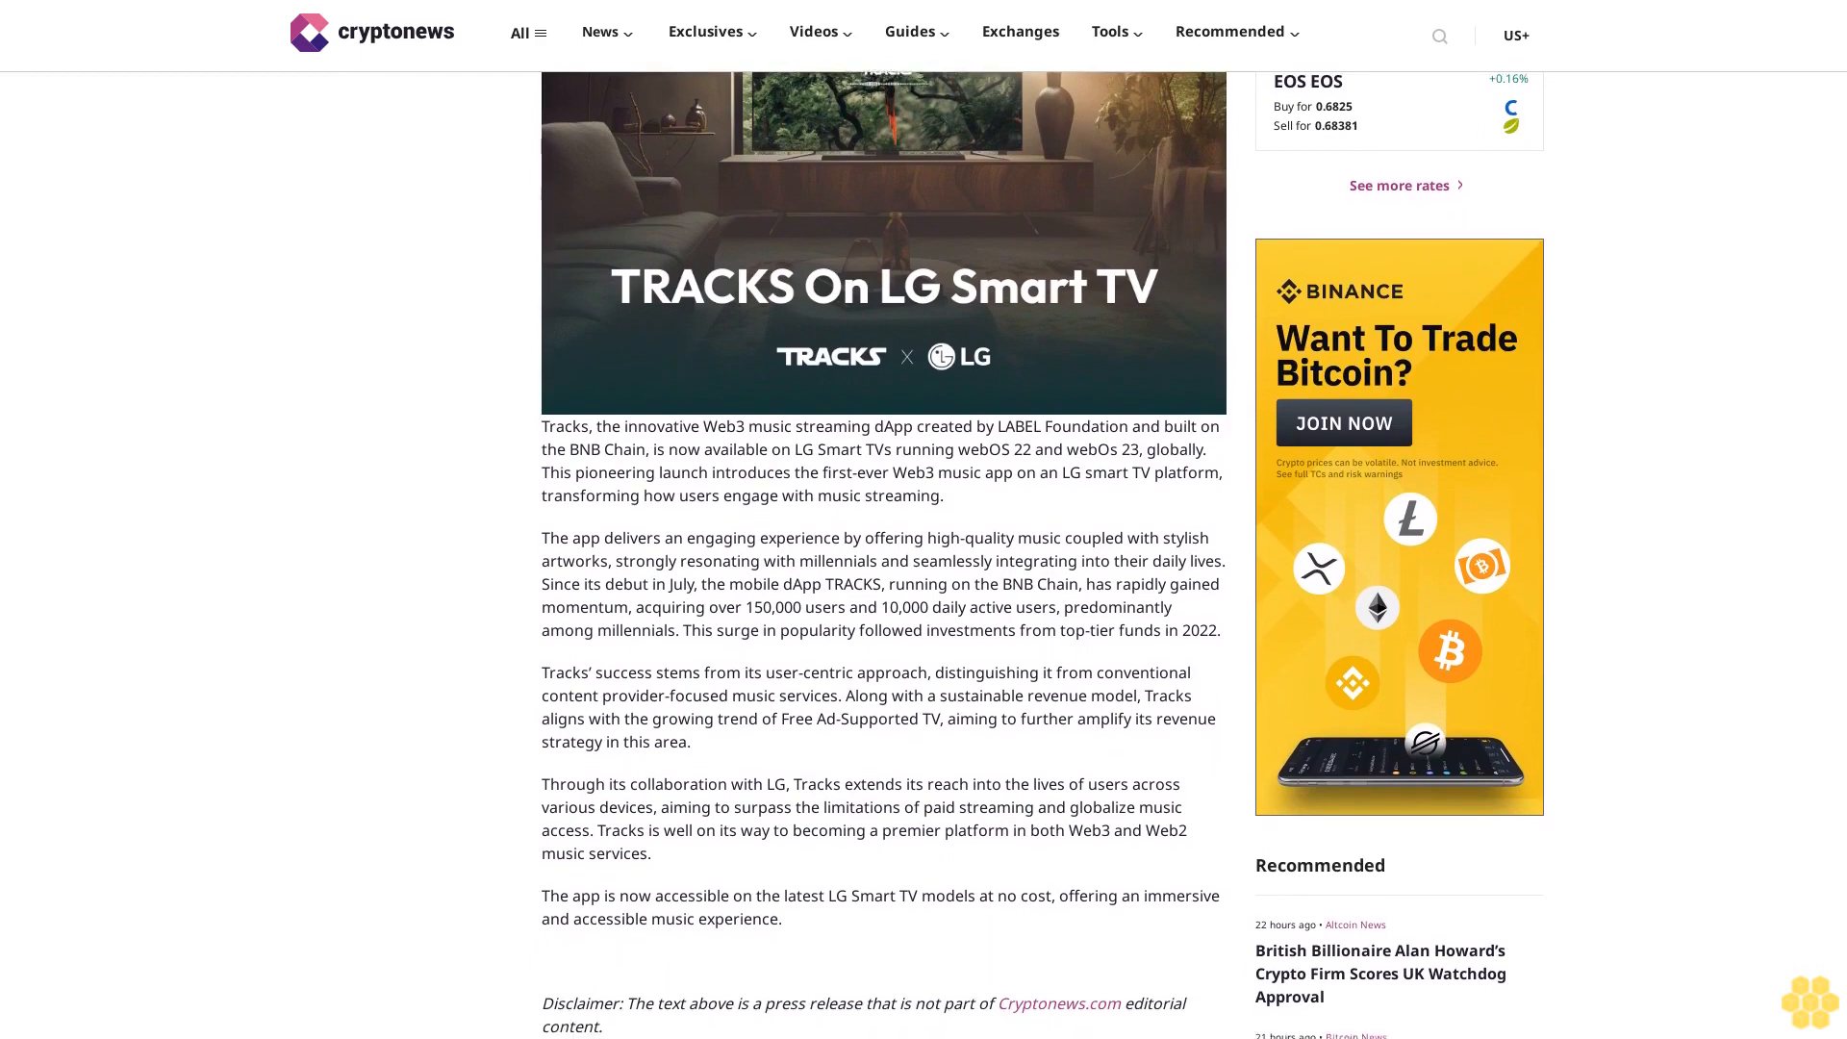
pyautogui.scroll(-3)
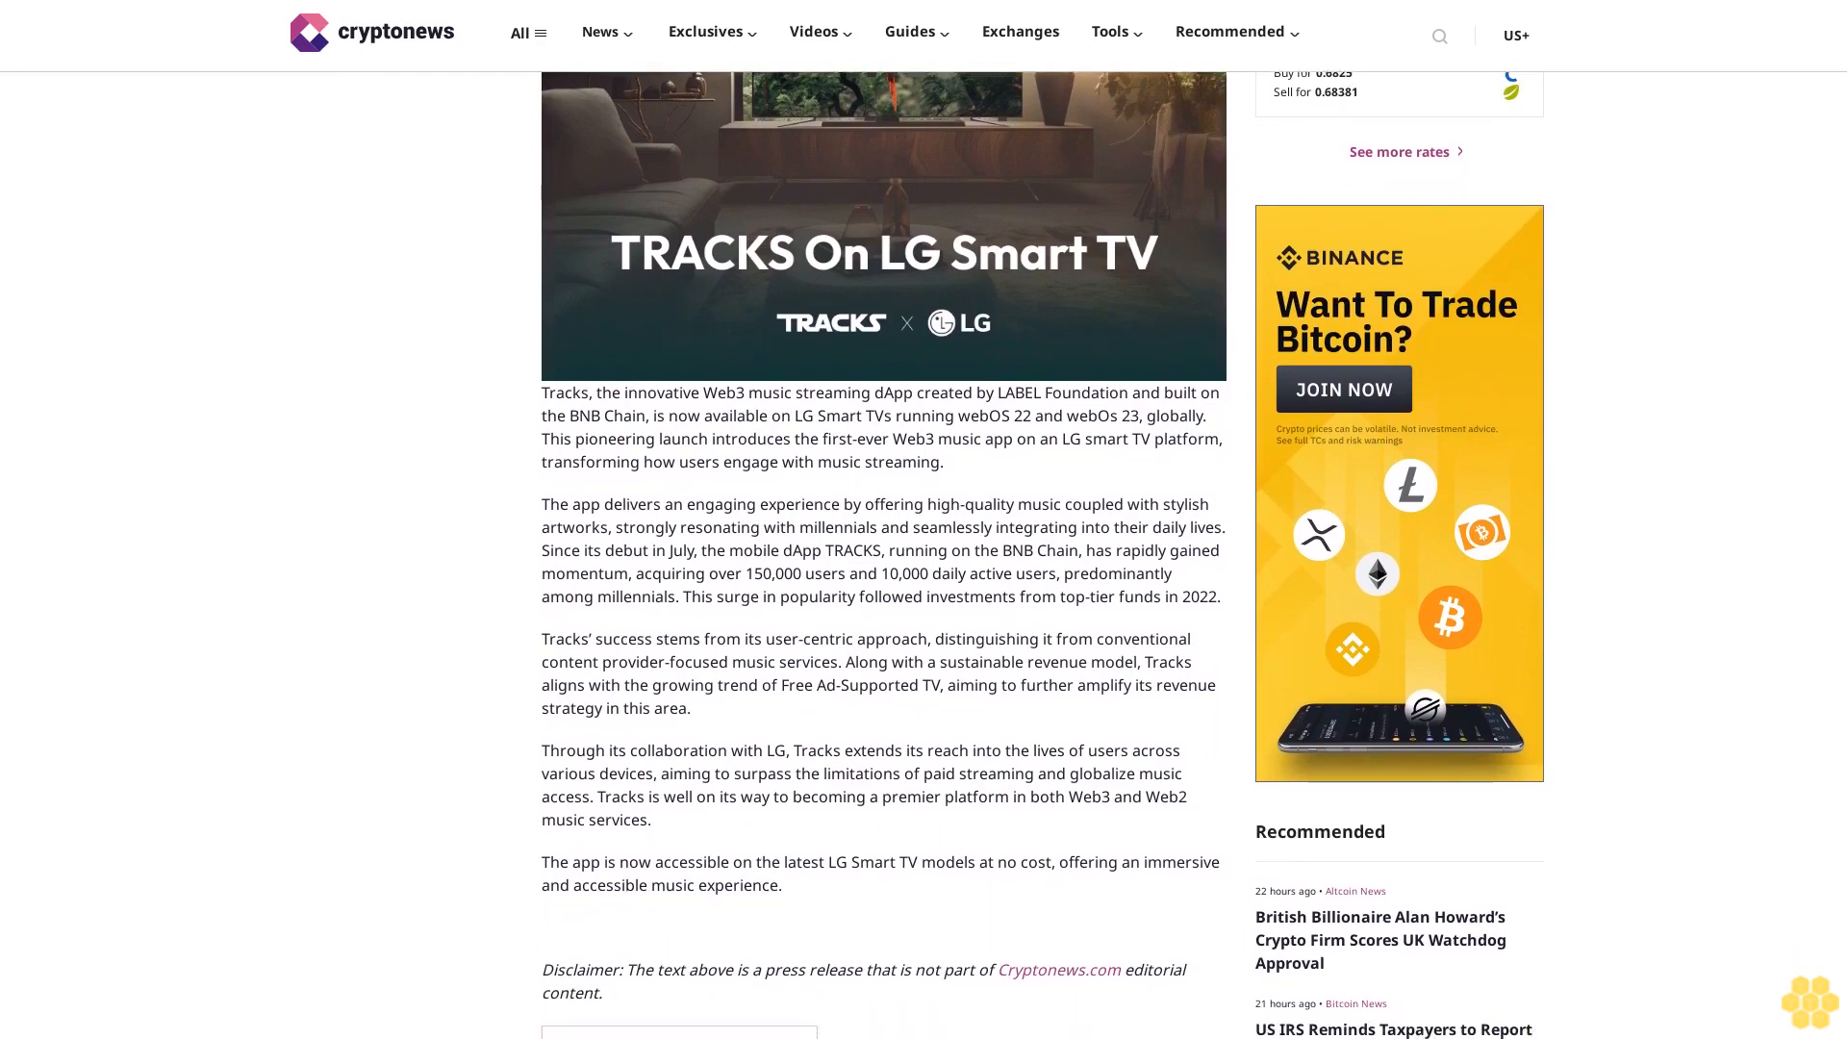
pyautogui.scroll(-3)
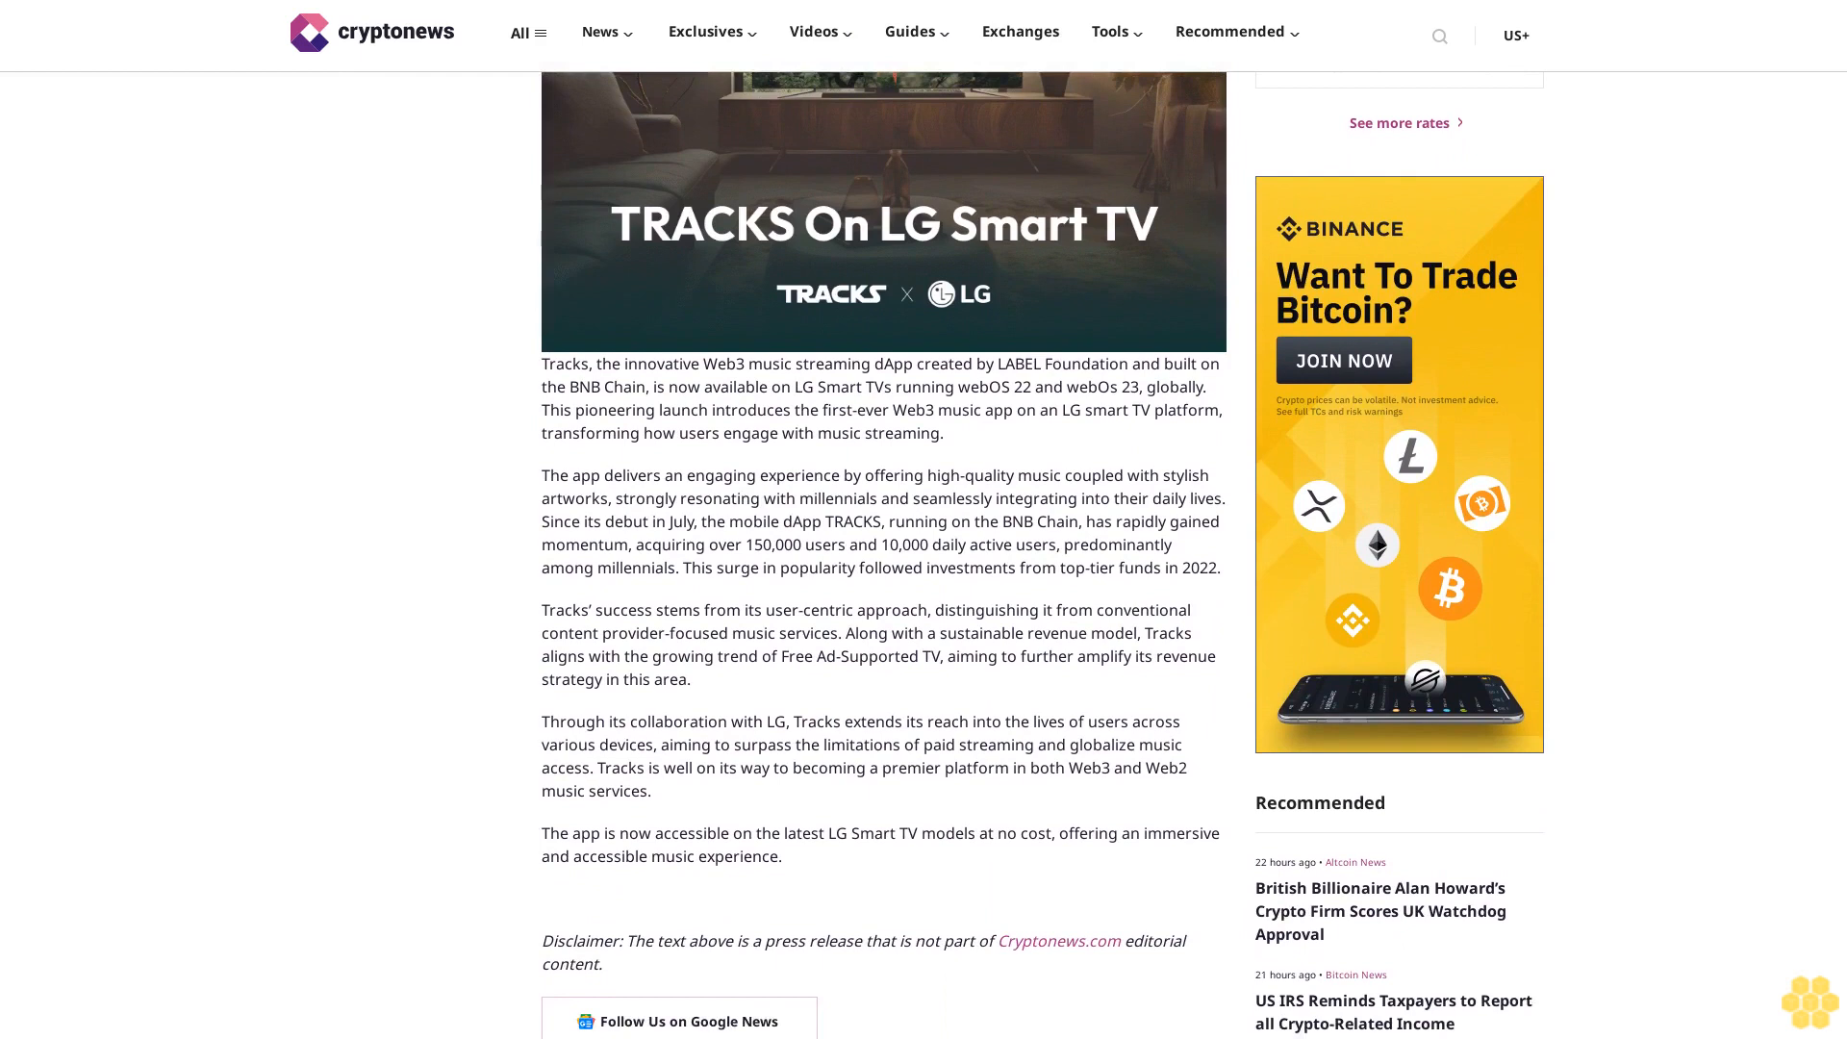
pyautogui.scroll(-3)
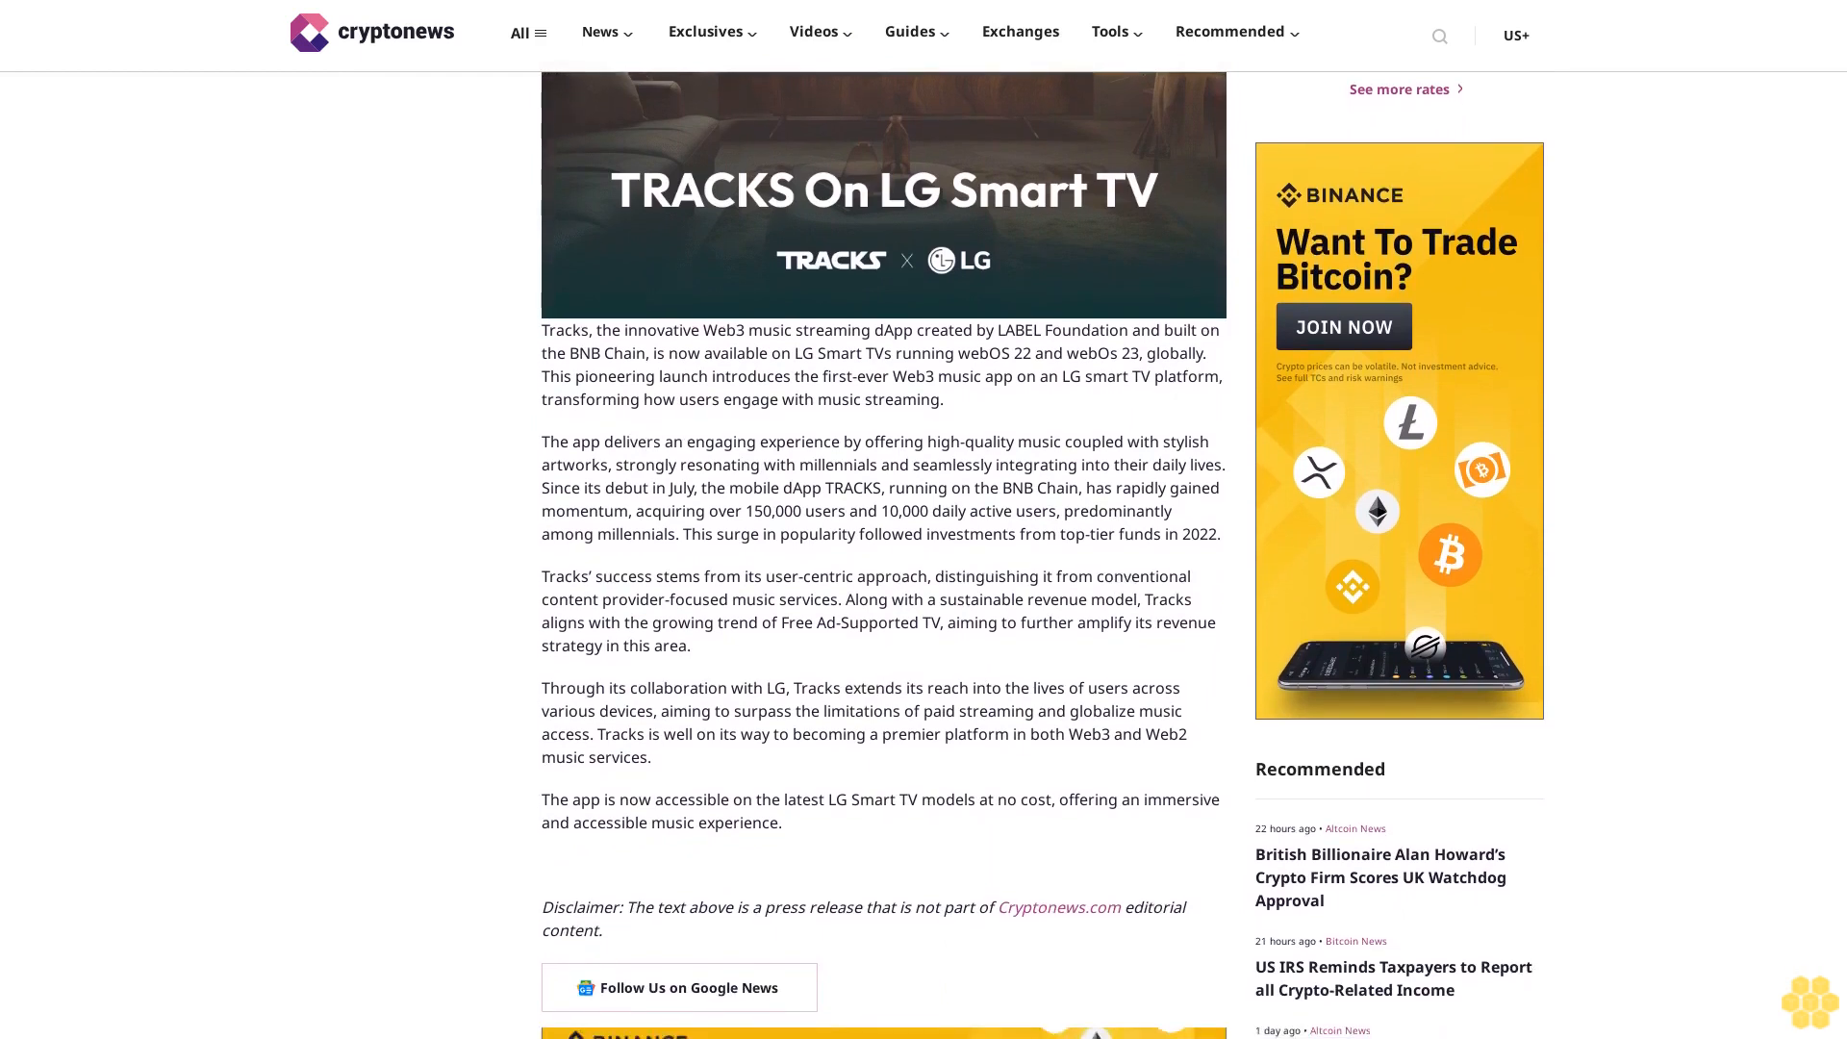
pyautogui.scroll(-3)
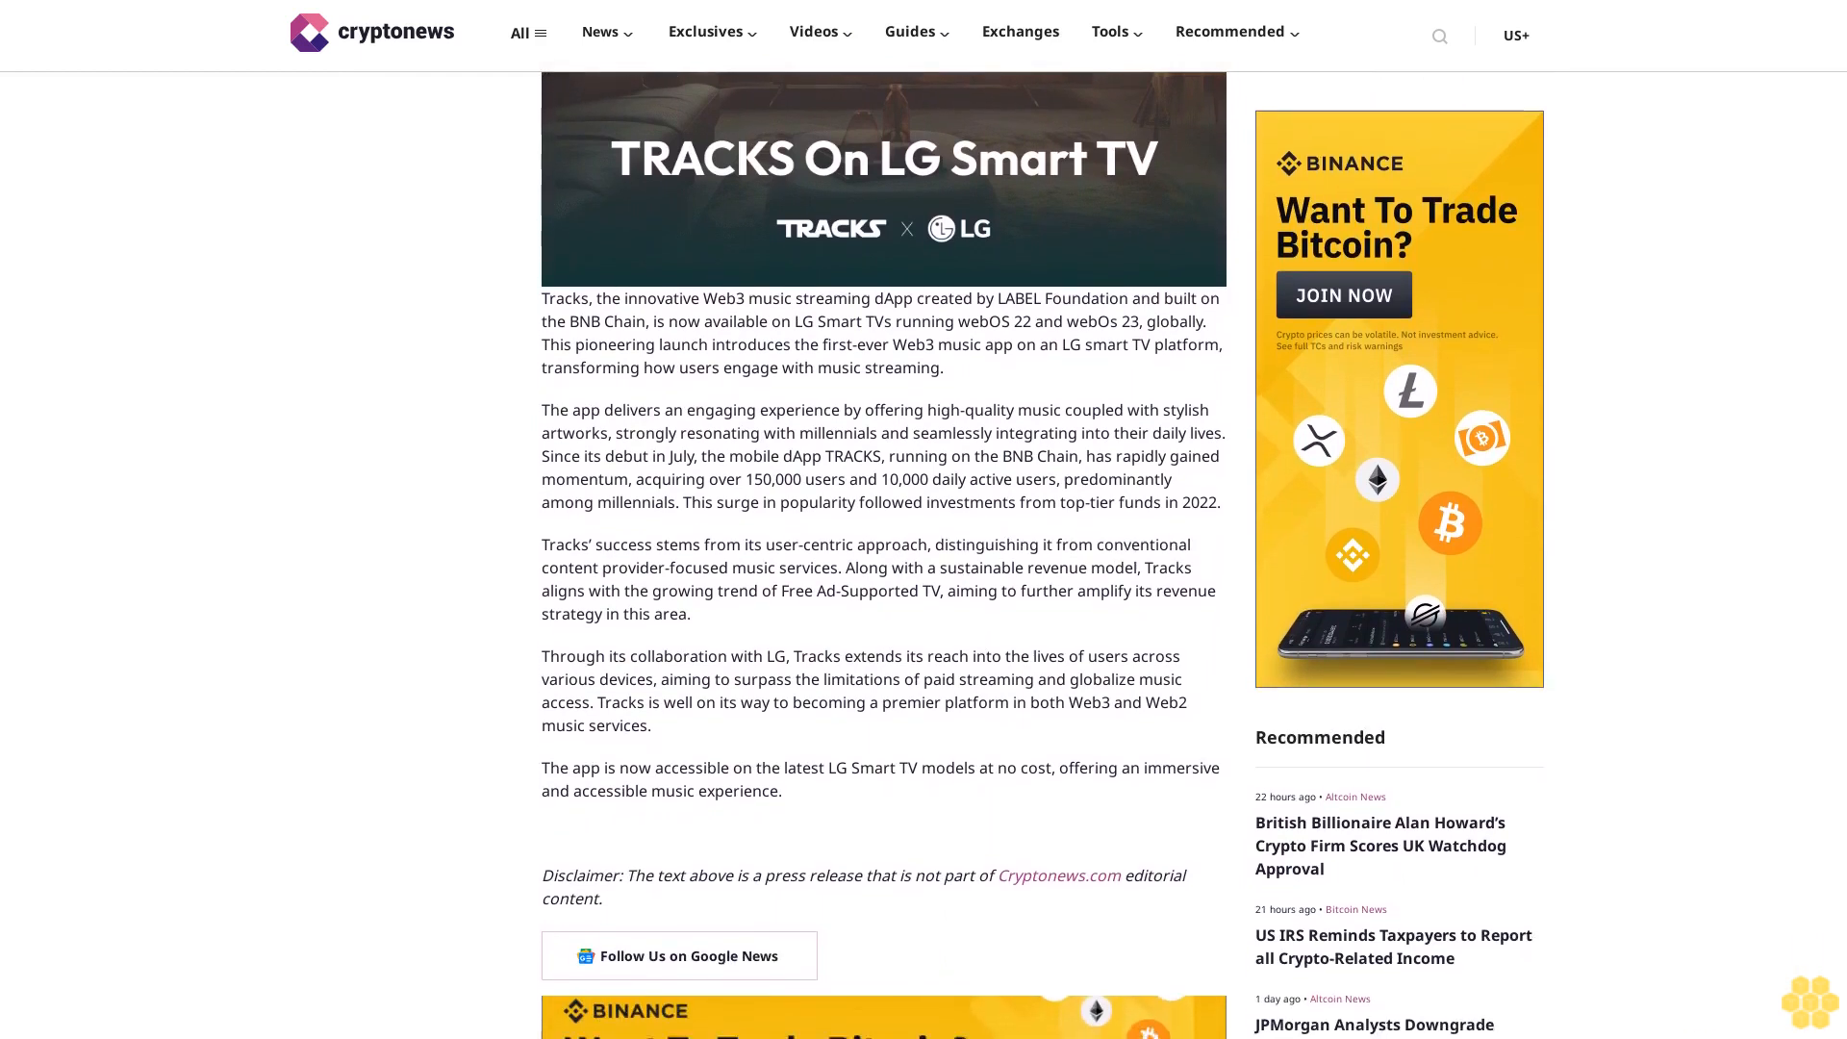
pyautogui.scroll(-3)
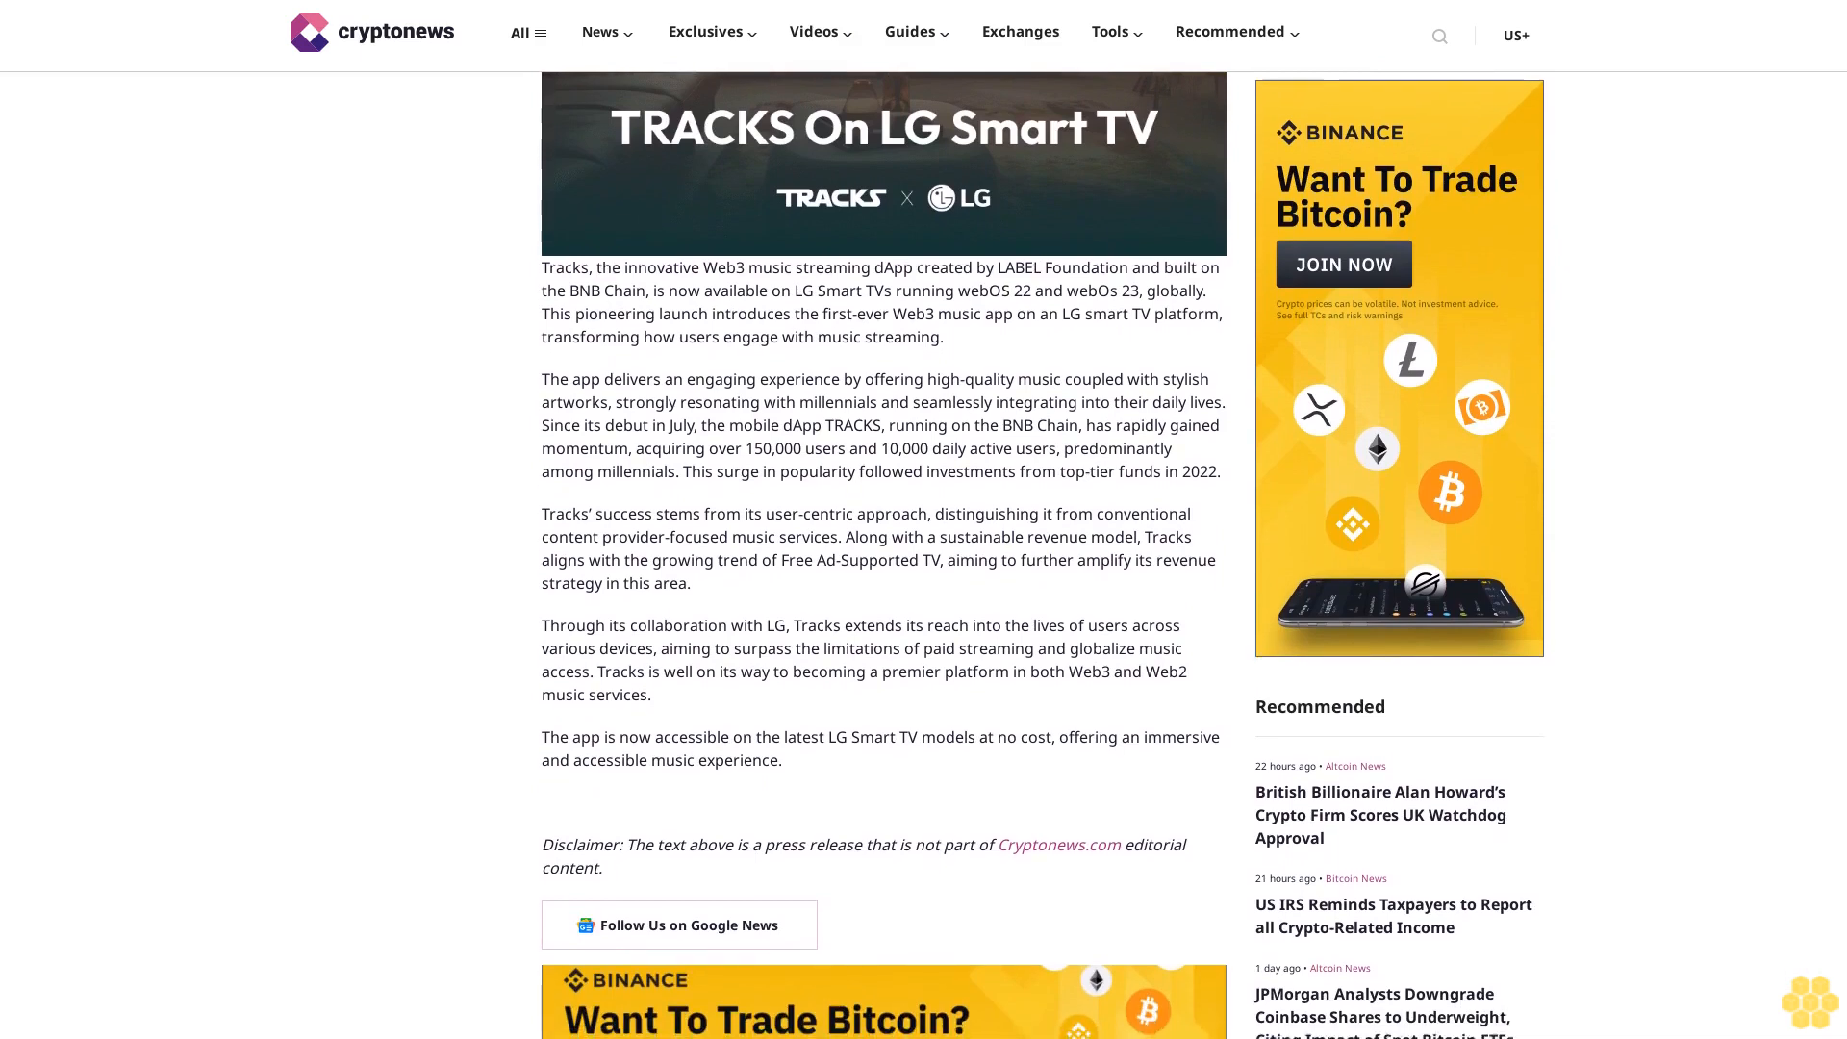
pyautogui.scroll(-3)
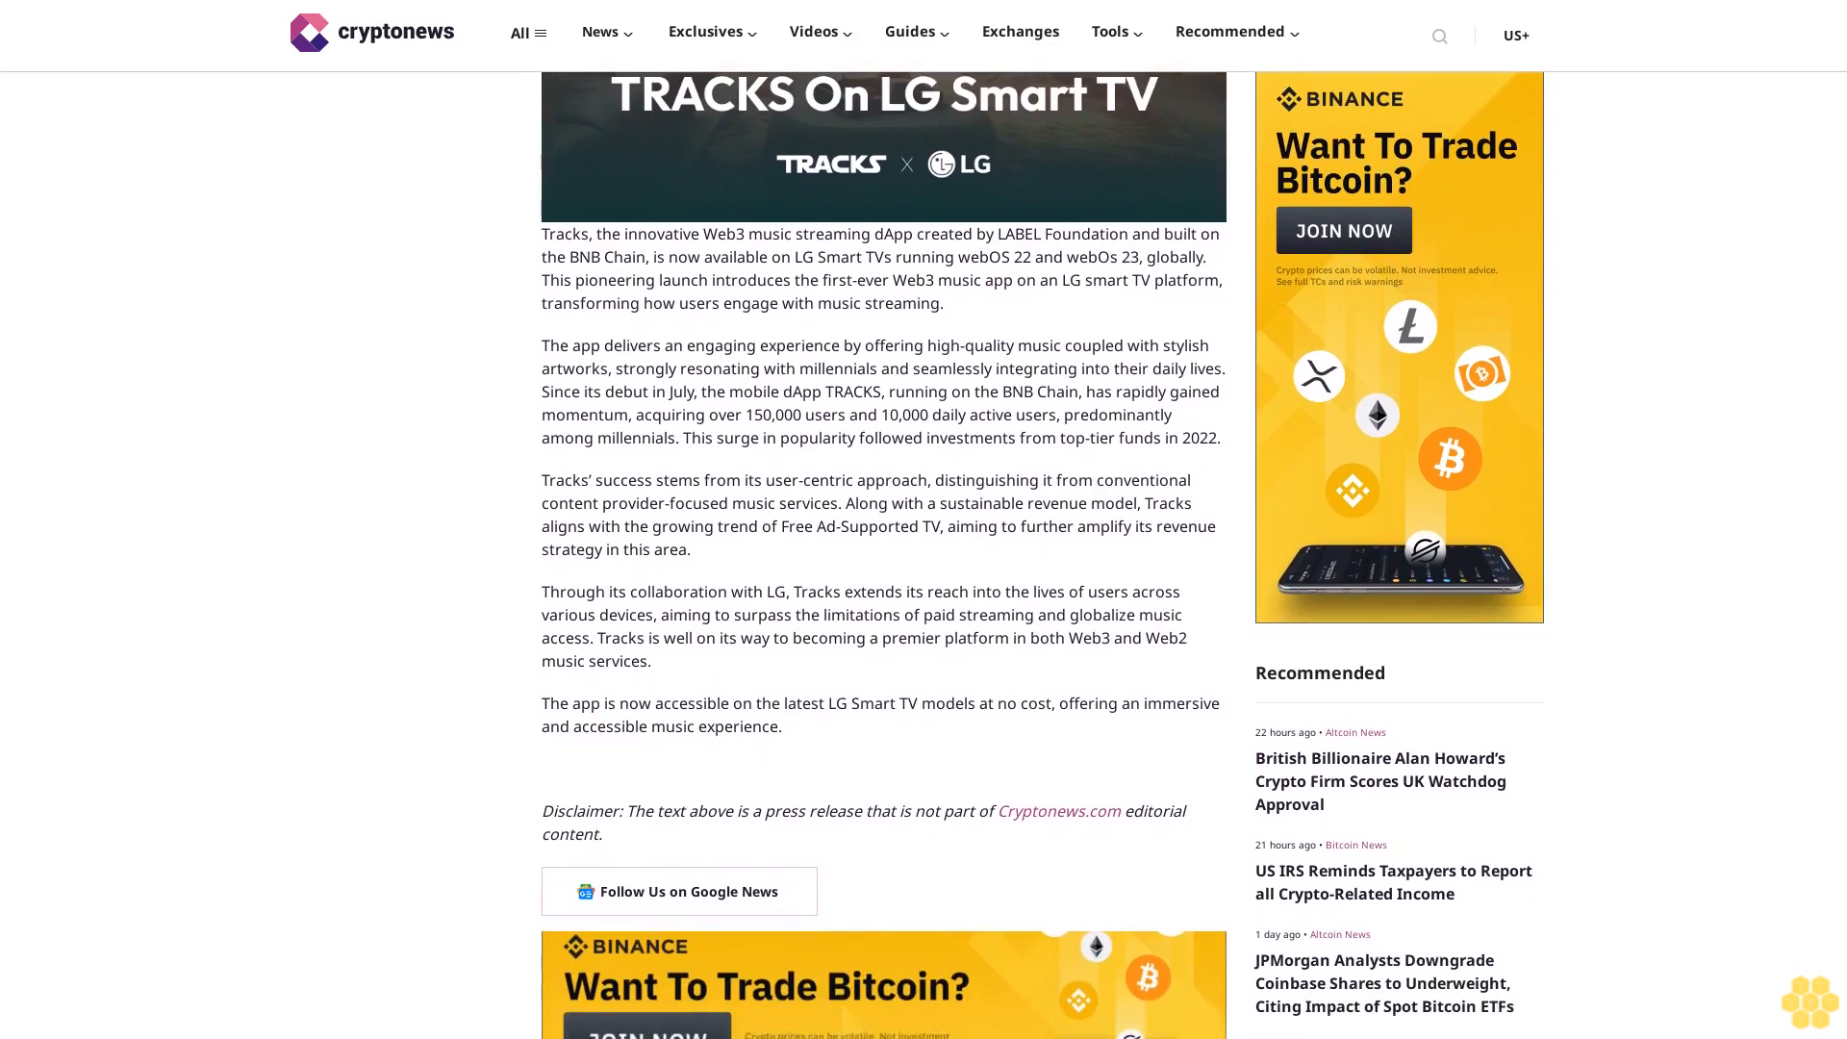
pyautogui.scroll(-3)
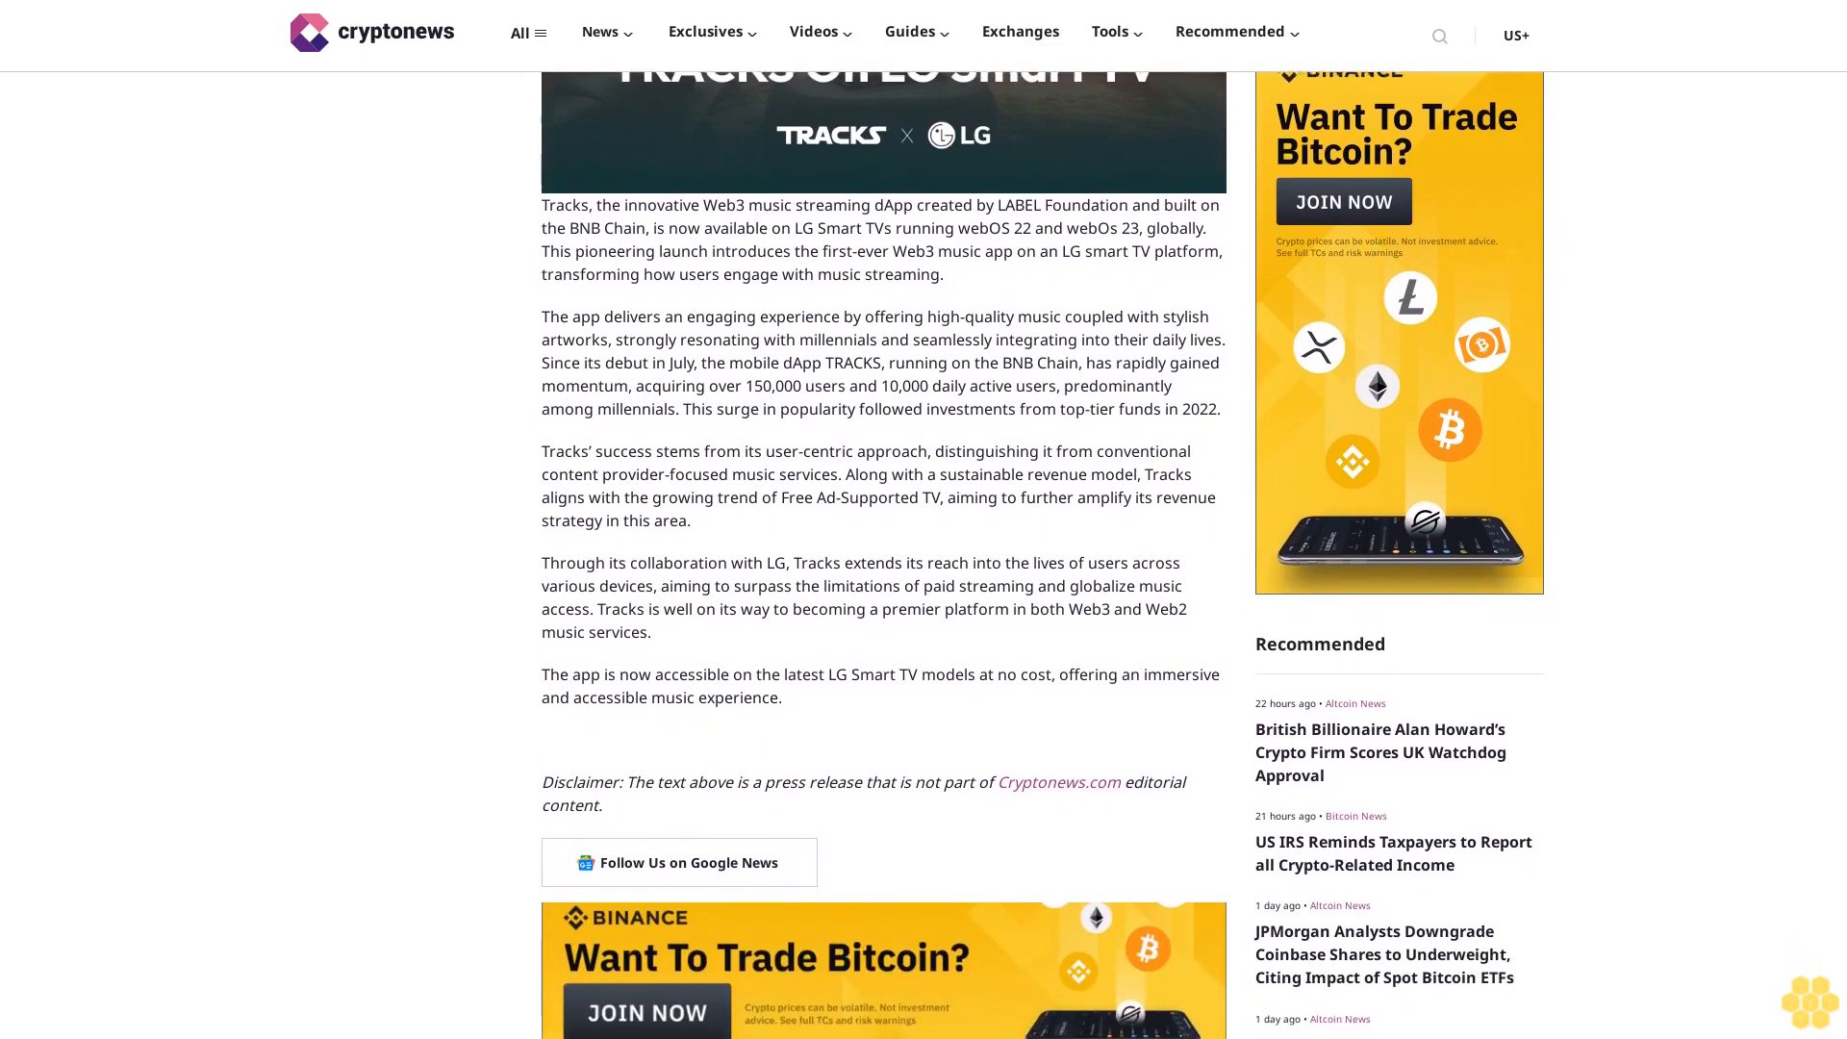
pyautogui.scroll(-3)
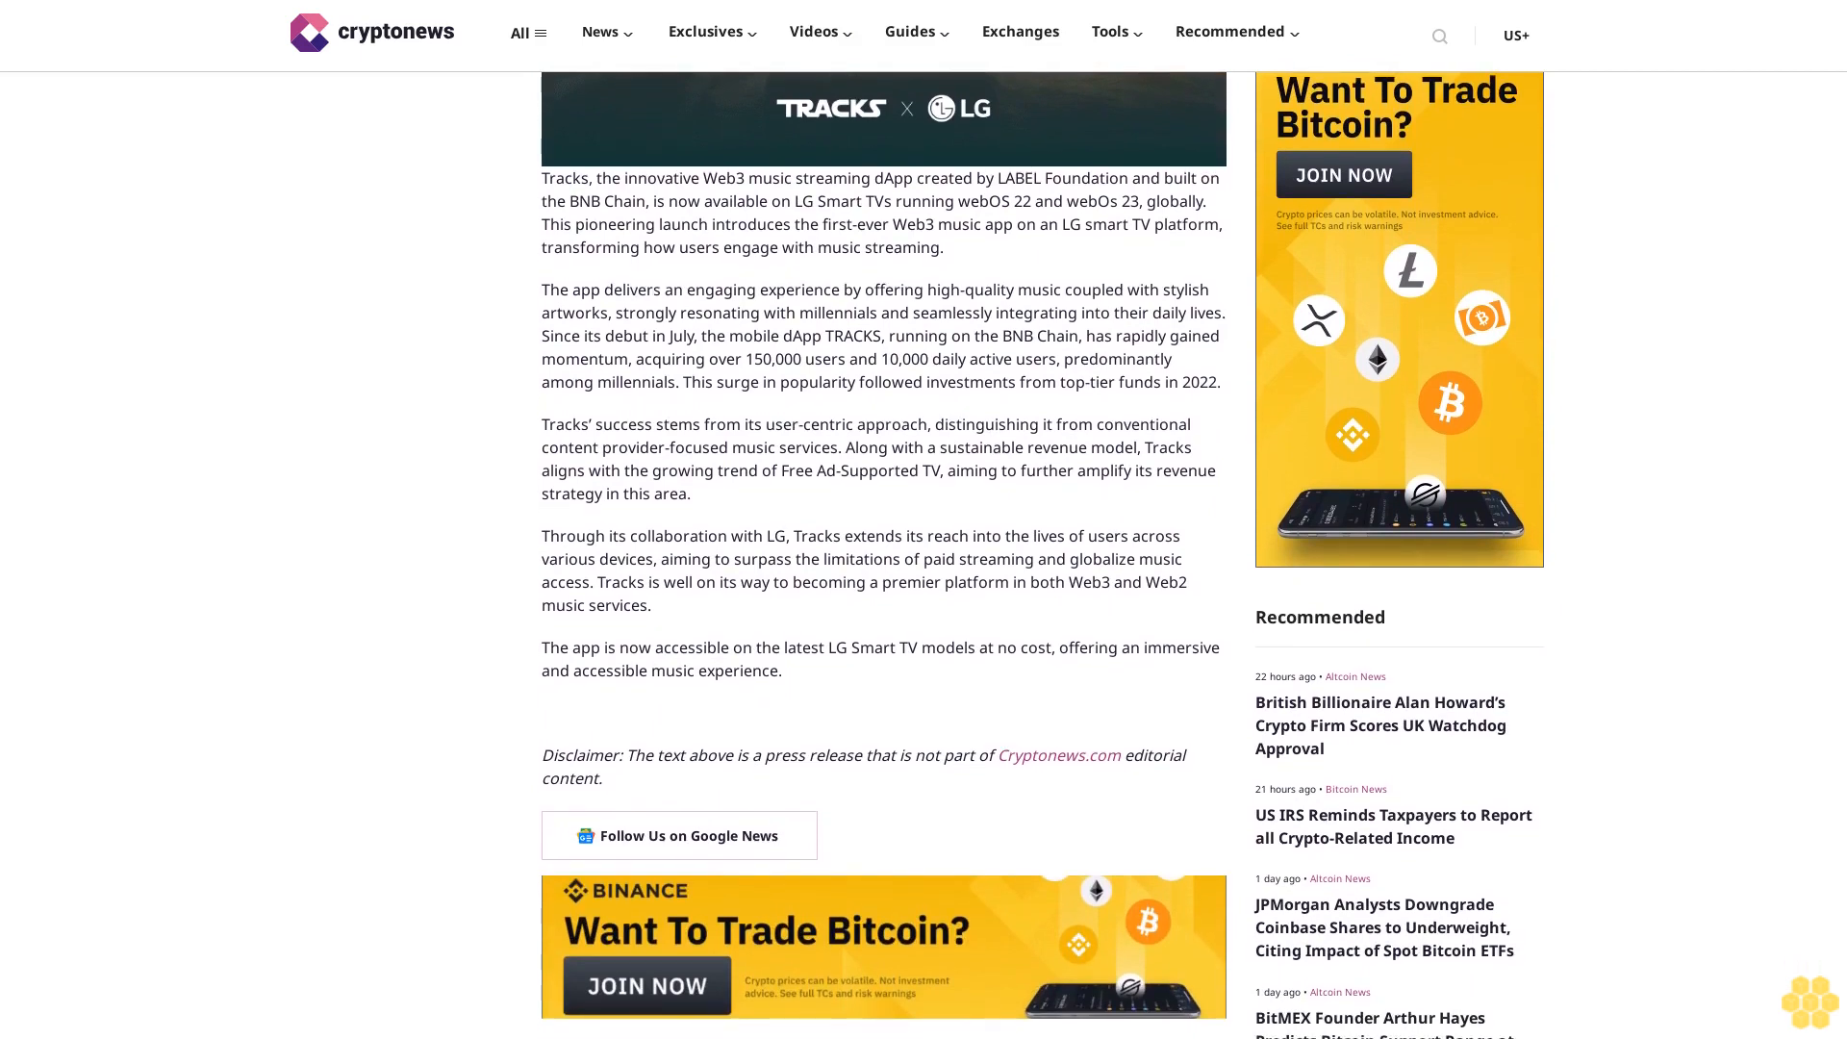